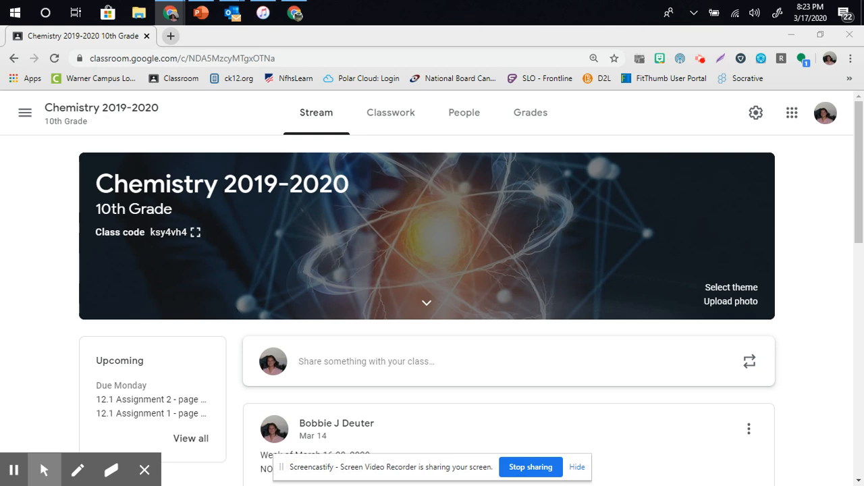
# - Start an announcement and add Biology and Advanced Biology classes, addressing it to 4 classes
pyautogui.scroll(-3)
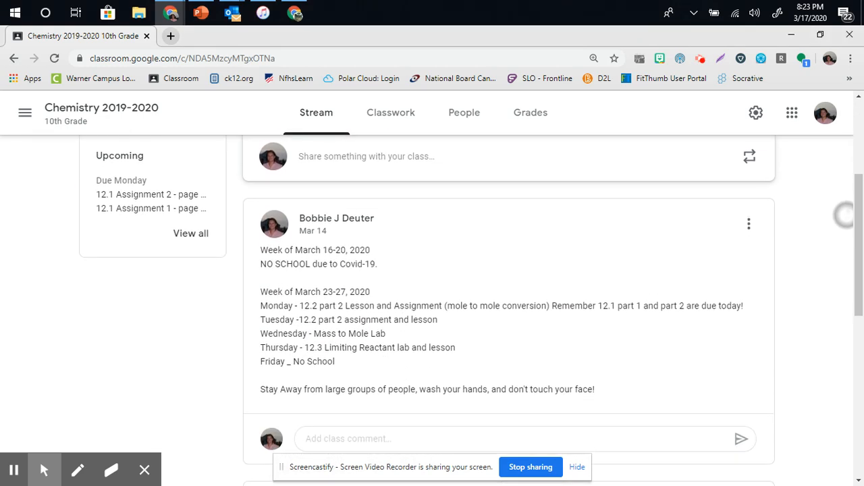
pyautogui.scroll(-3)
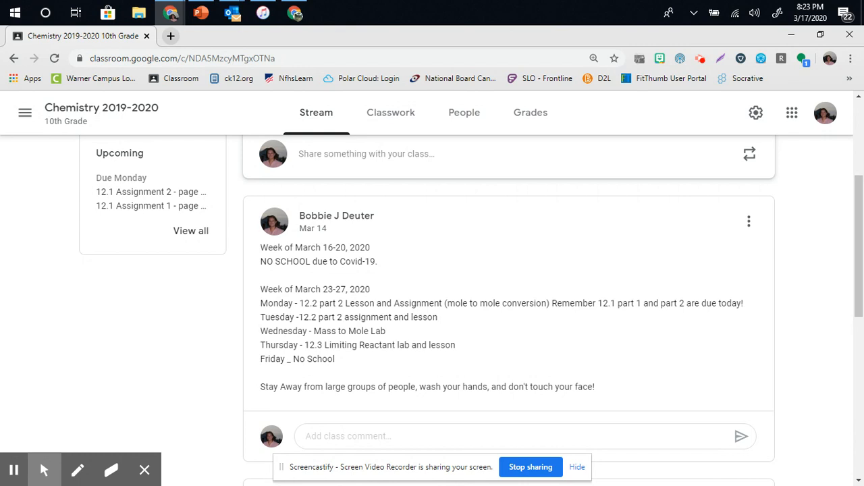
pyautogui.scroll(-3)
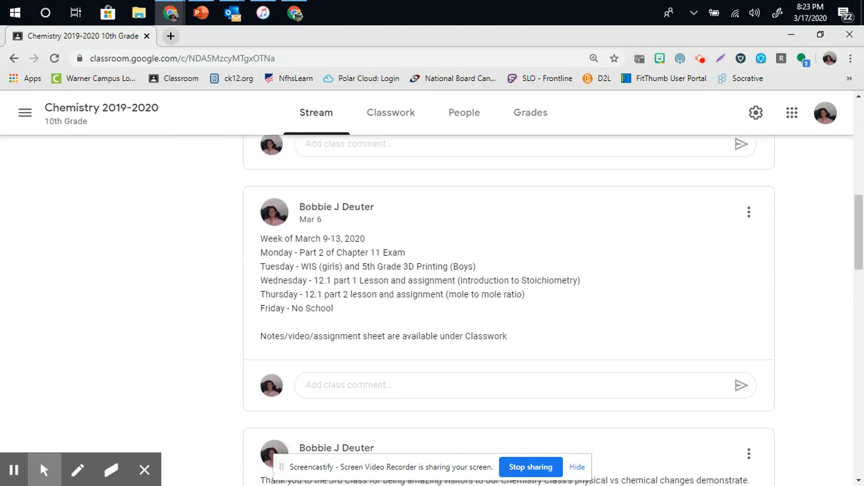
pyautogui.scroll(-3)
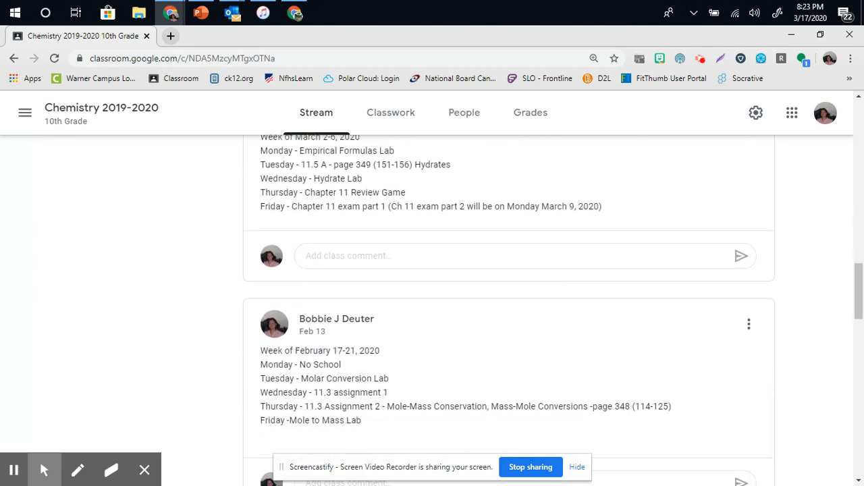
pyautogui.scroll(-3)
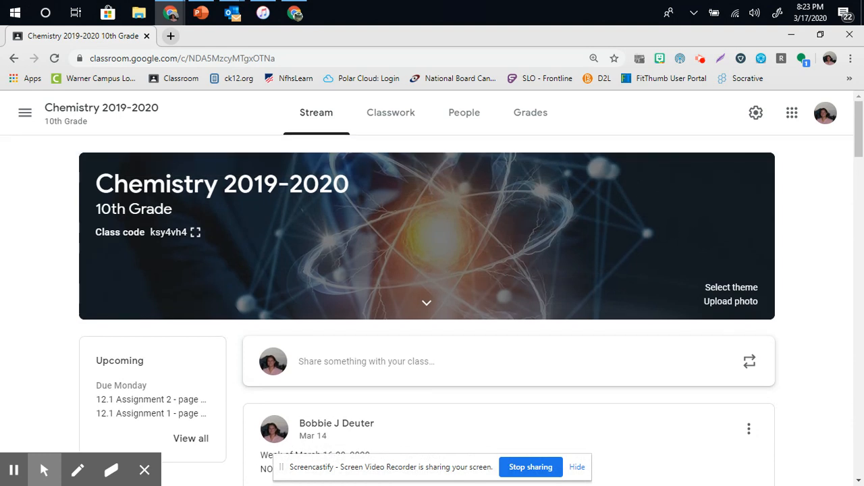
pyautogui.click(367, 361)
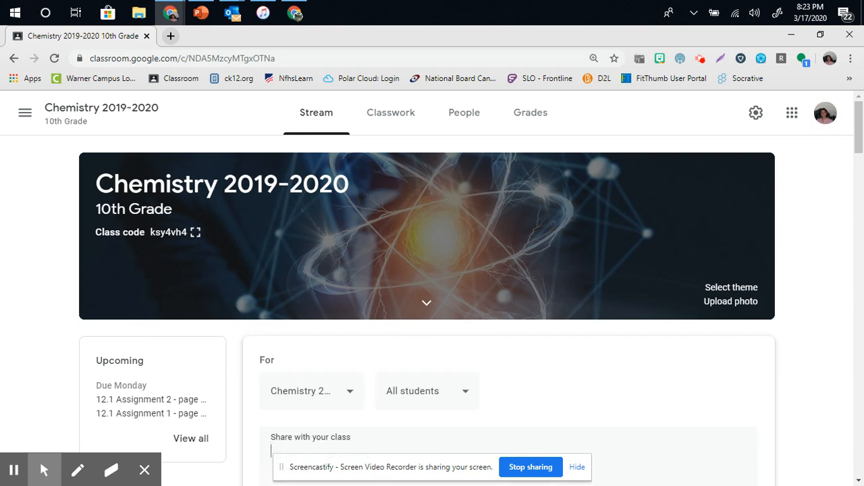
pyautogui.scroll(-3)
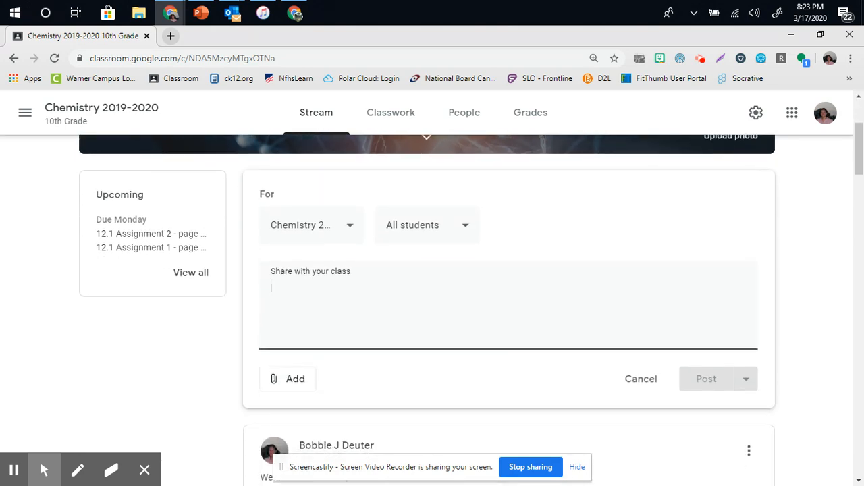
pyautogui.click(310, 225)
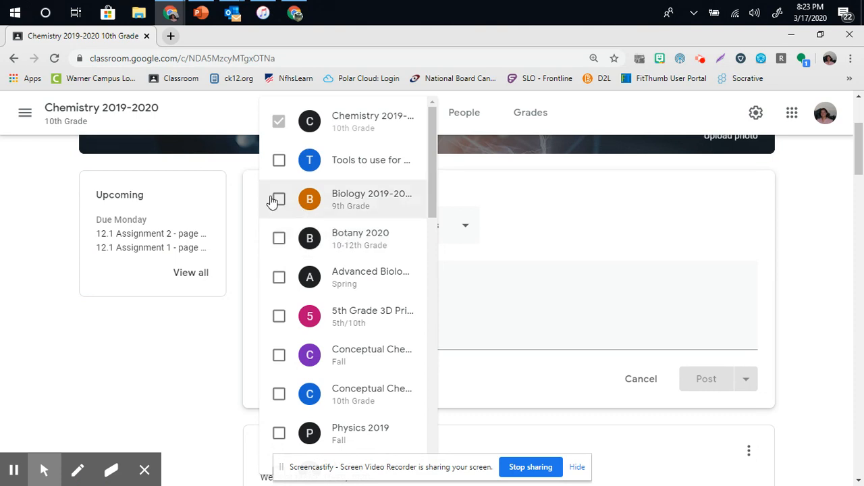
pyautogui.click(279, 198)
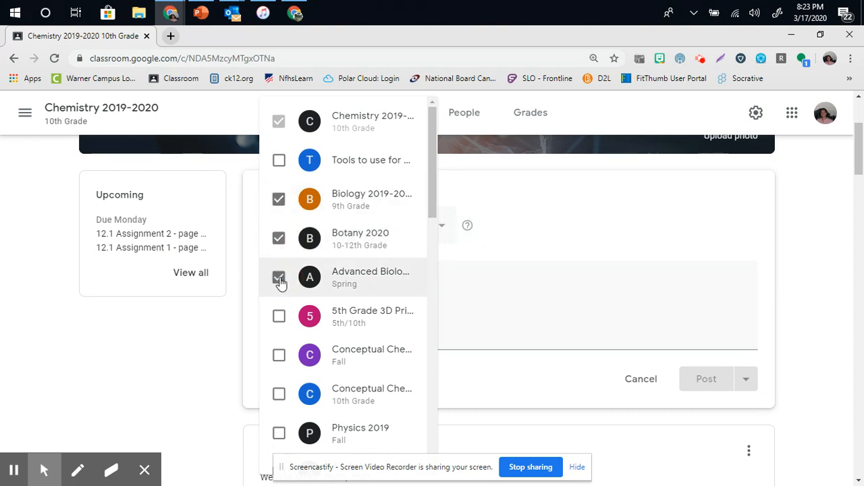
pyautogui.click(279, 277)
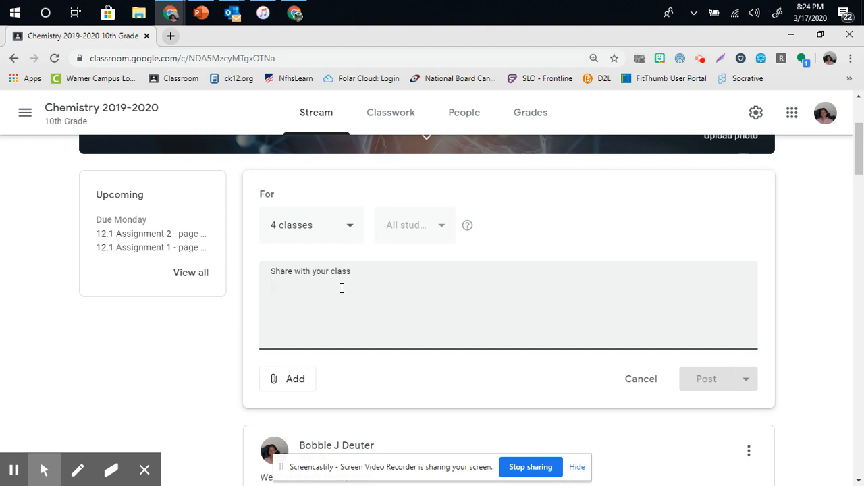
# - Type 'We are moving the Science Open House to Monday, May 4, 2020..' as the message
pyautogui.write('We ar')
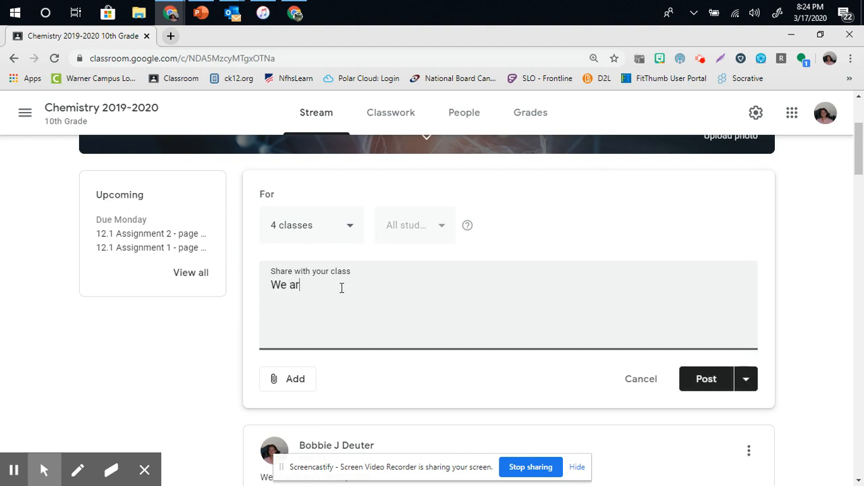
pyautogui.write('e mving the Sc')
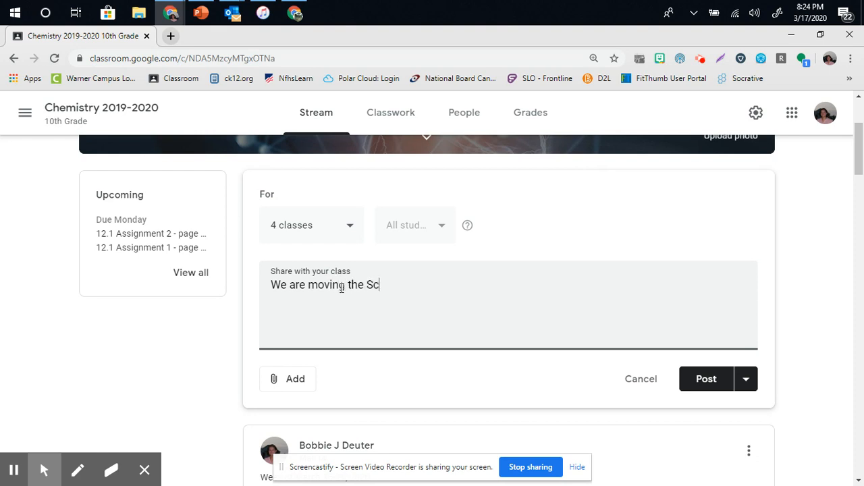
pyautogui.write('ience Open h')
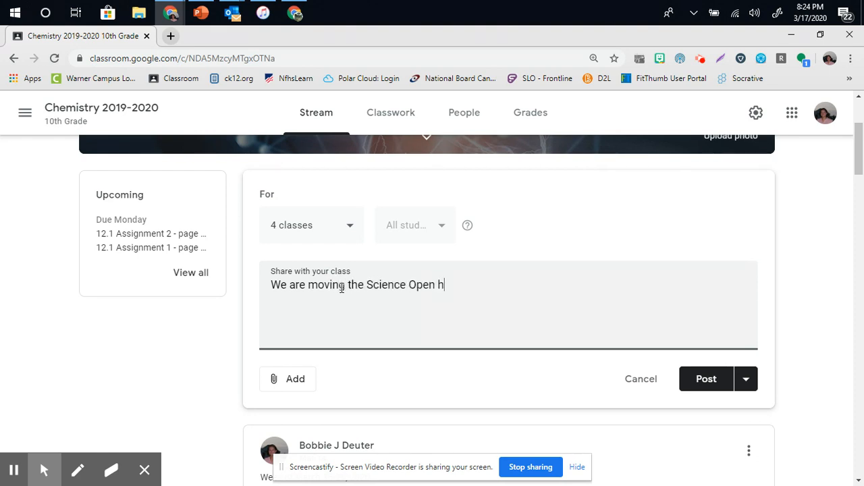
pyautogui.write('ouse to M')
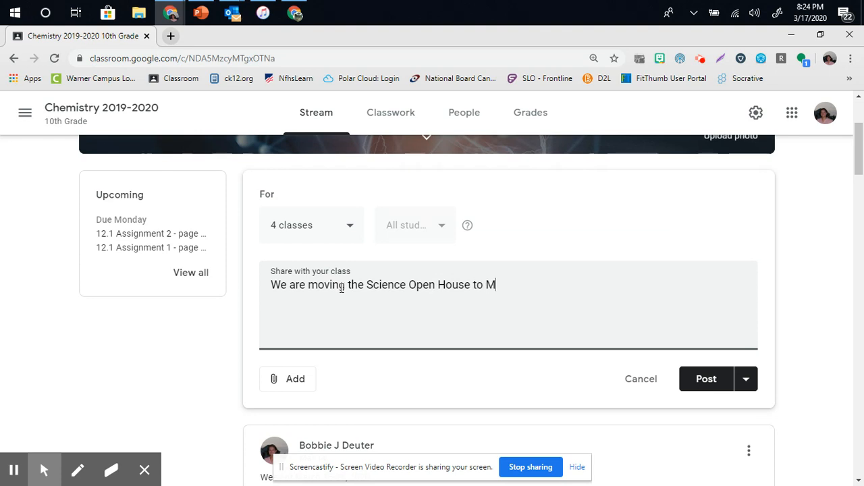
pyautogui.write('a')
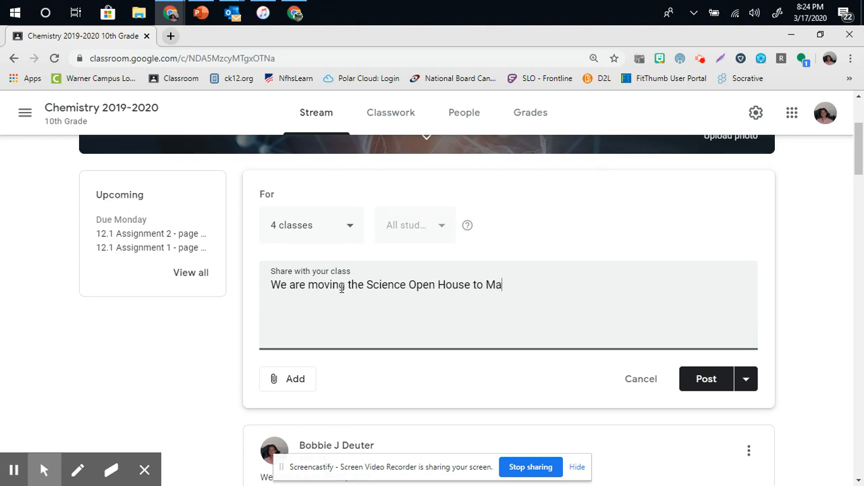
pyautogui.write('ndy')
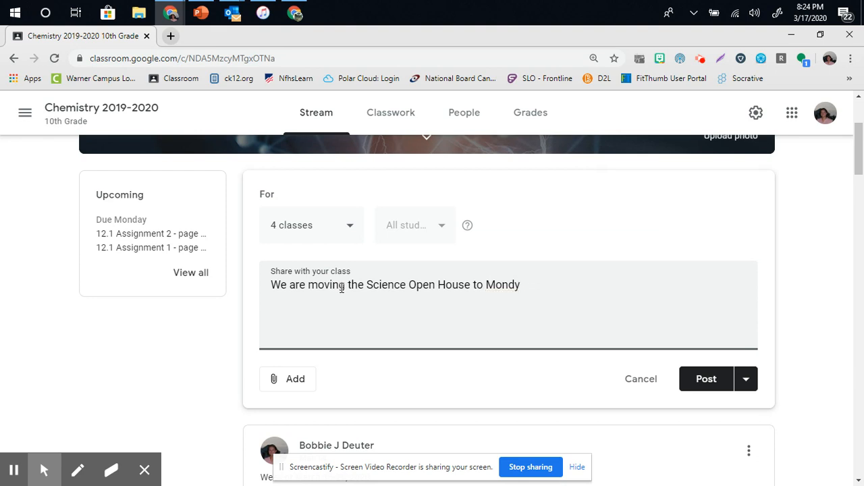
pyautogui.write('a')
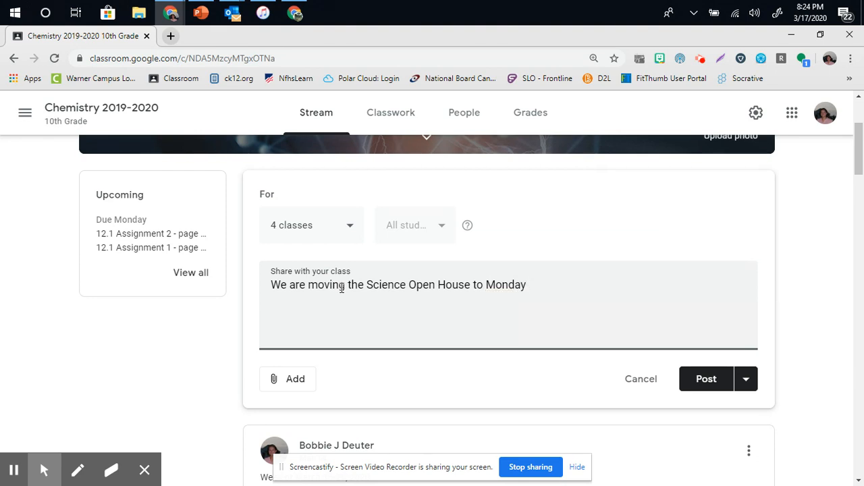
pyautogui.write(', May')
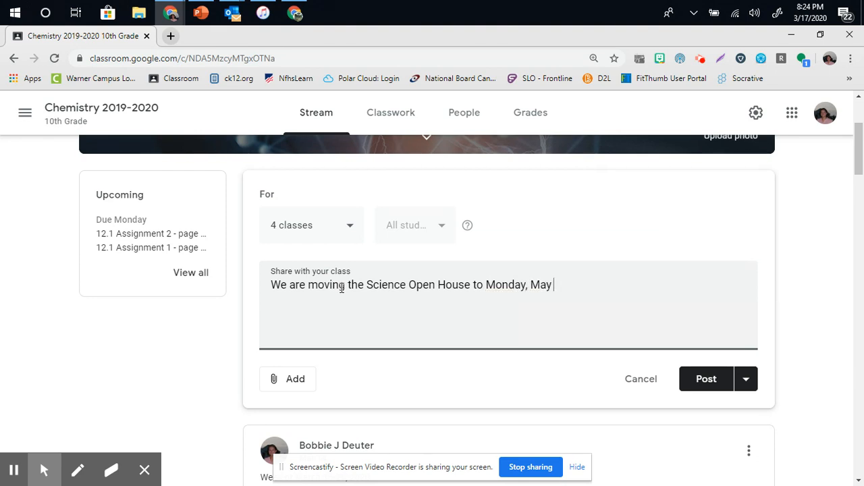
pyautogui.write('4')
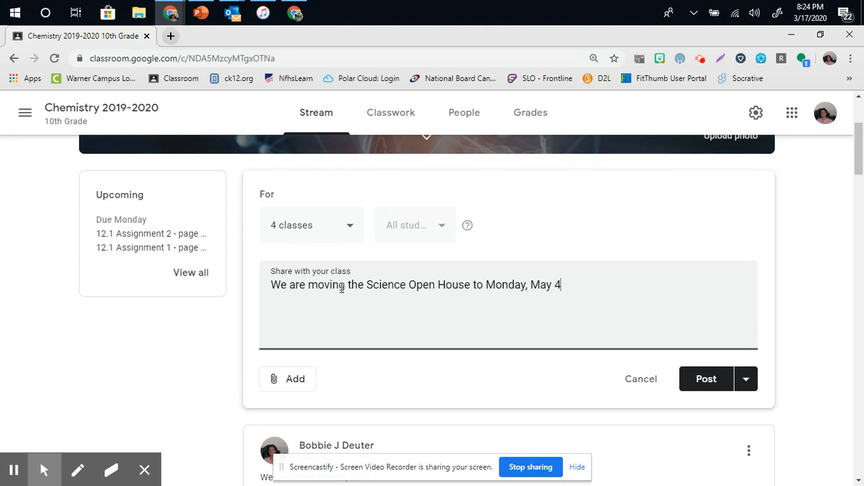
pyautogui.write(', 2020')
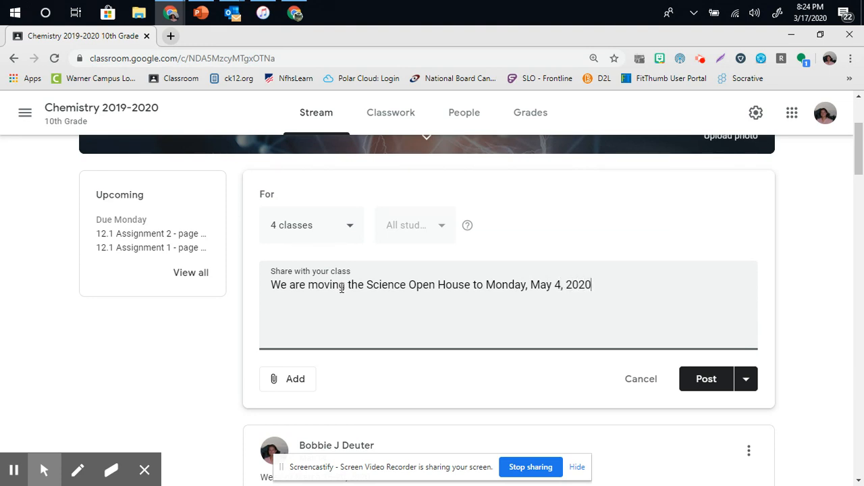
pyautogui.write('..')
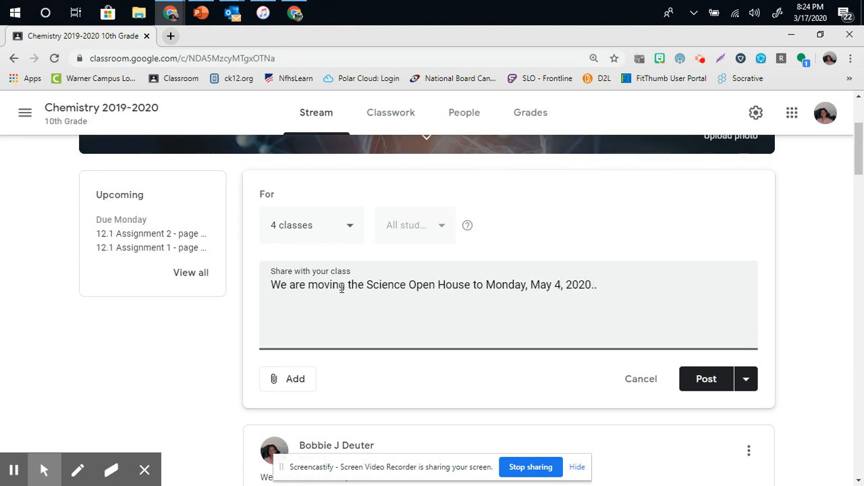
pyautogui.moveTo(583, 265)
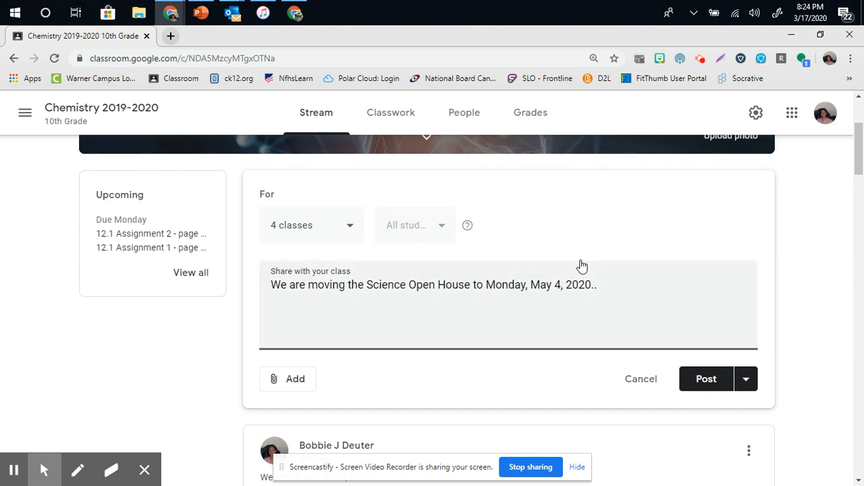
# - Narrow recipients to selected Chemistry students, then re-address the announcement to 4 classes
pyautogui.click(310, 225)
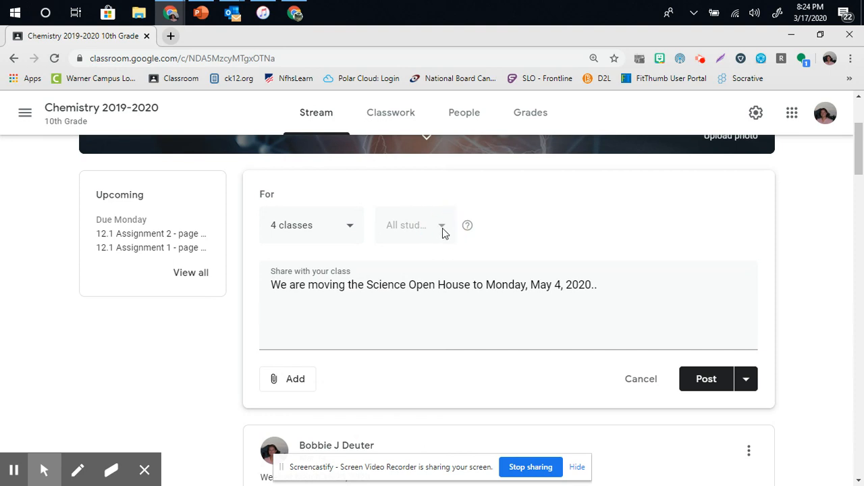
pyautogui.click(311, 225)
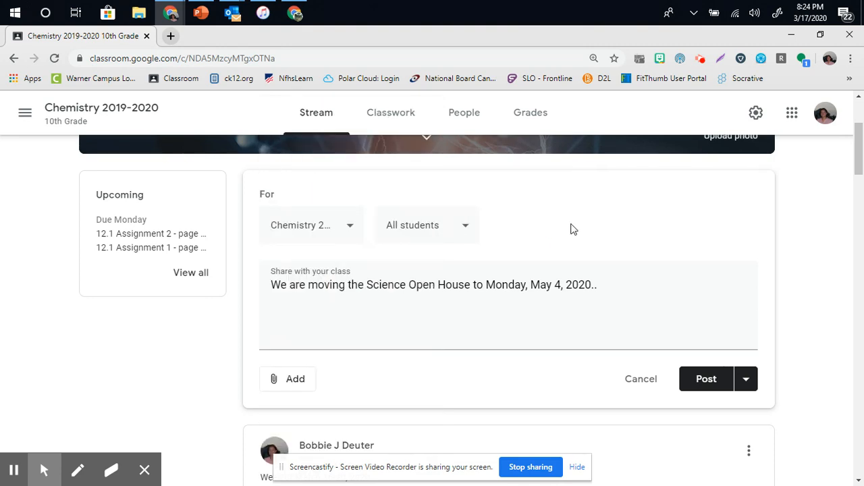
pyautogui.moveTo(459, 241)
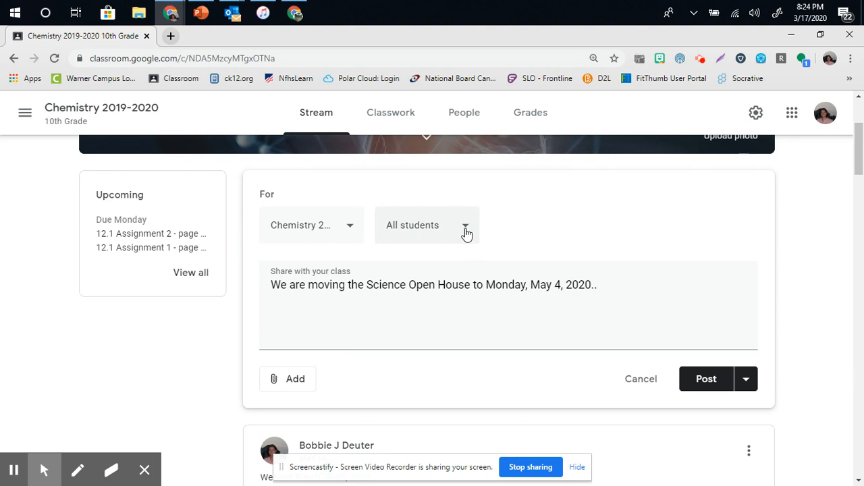
pyautogui.click(465, 224)
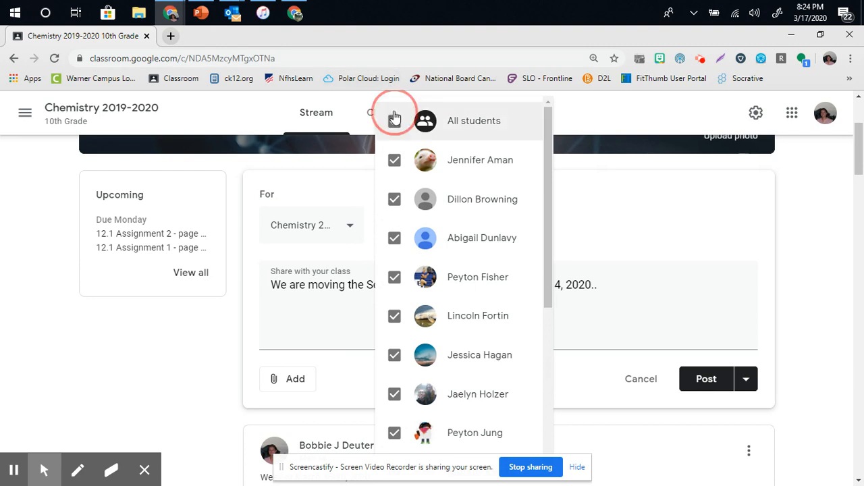
pyautogui.click(394, 121)
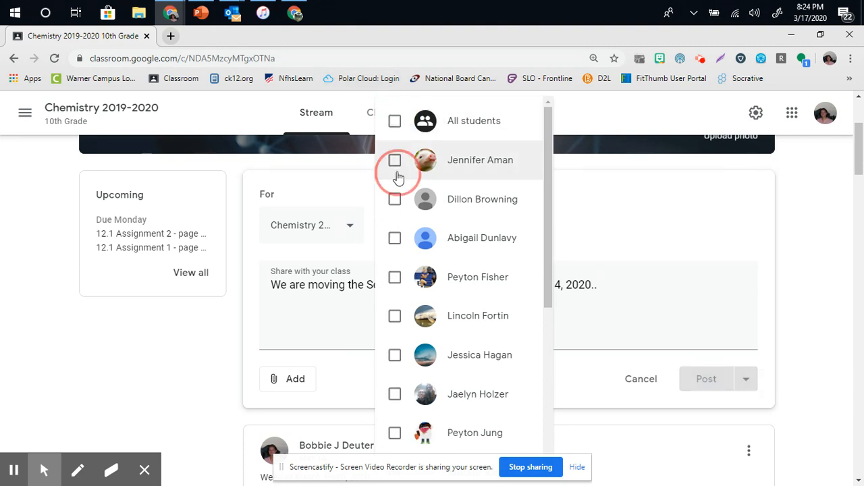
pyautogui.click(394, 315)
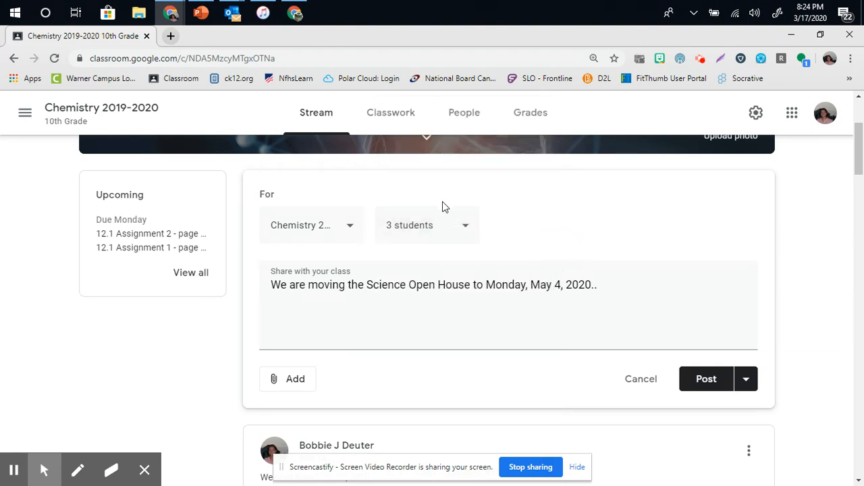
pyautogui.click(426, 224)
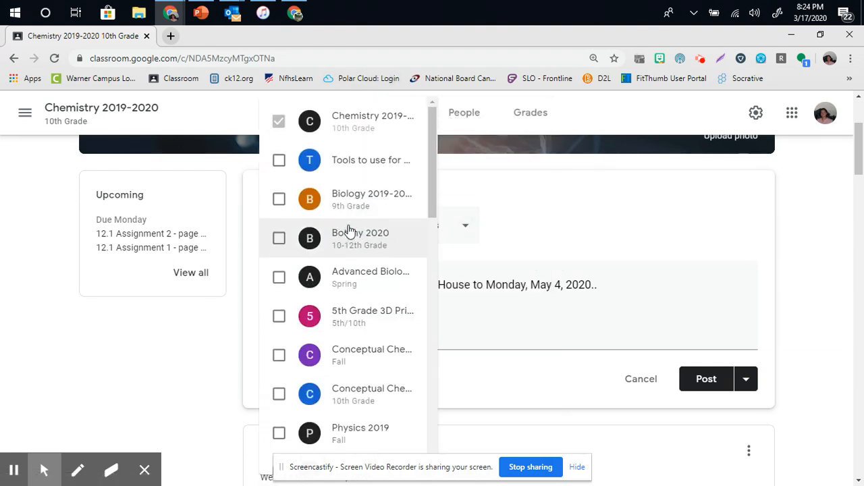
pyautogui.click(278, 238)
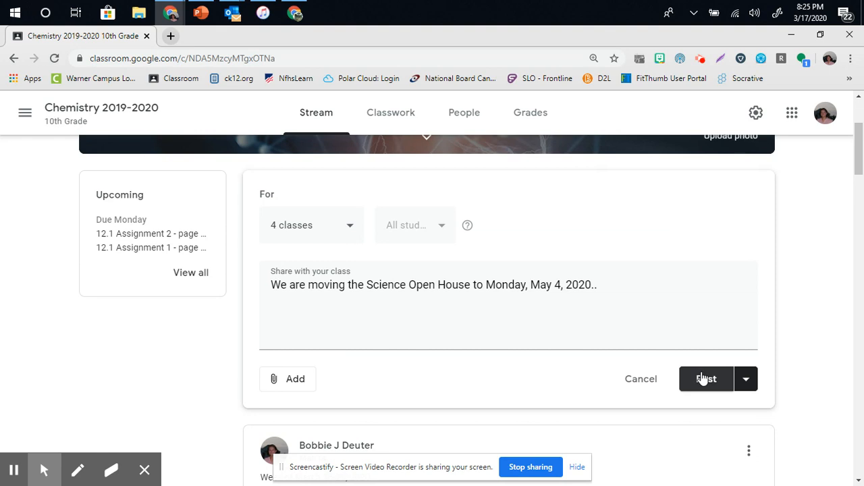
# - Post the Science Open House announcement to the selected classes
pyautogui.click(706, 379)
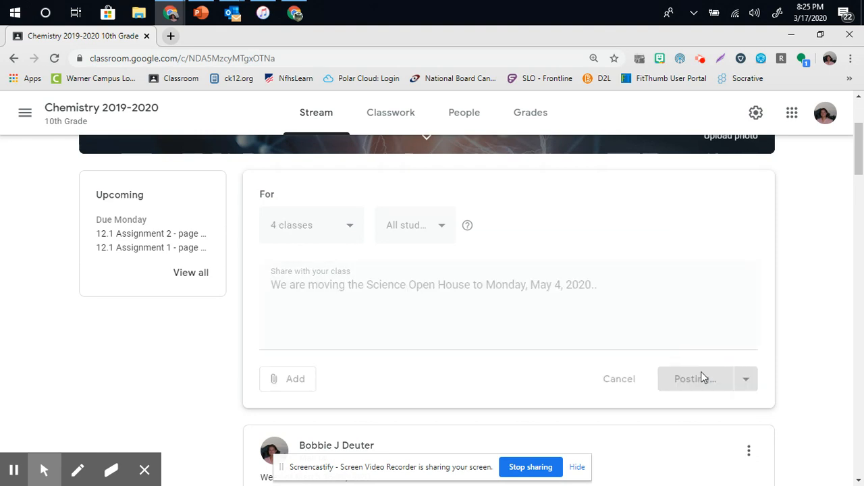
pyautogui.click(689, 378)
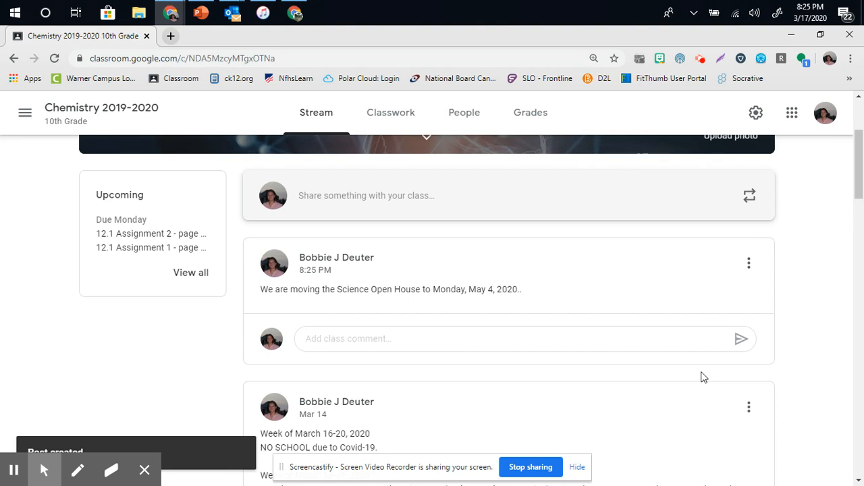
# - Open the Chemistry class settings and scroll past the course description
pyautogui.click(755, 112)
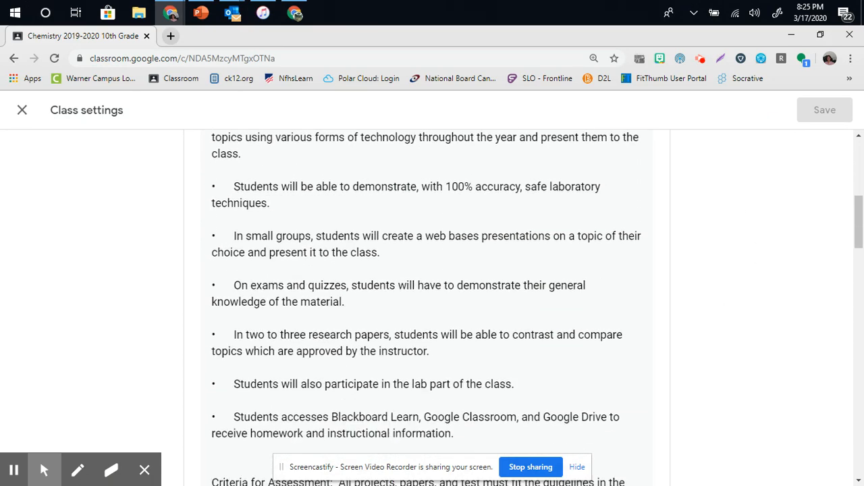
pyautogui.scroll(-3)
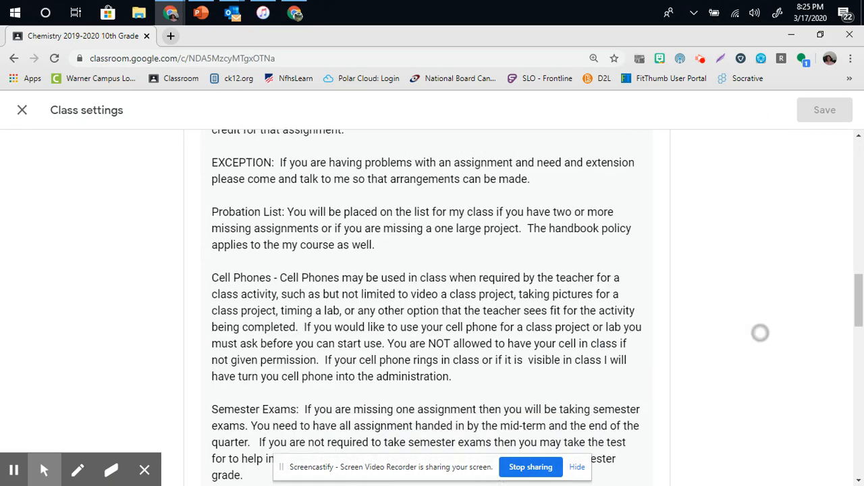
pyautogui.scroll(-3)
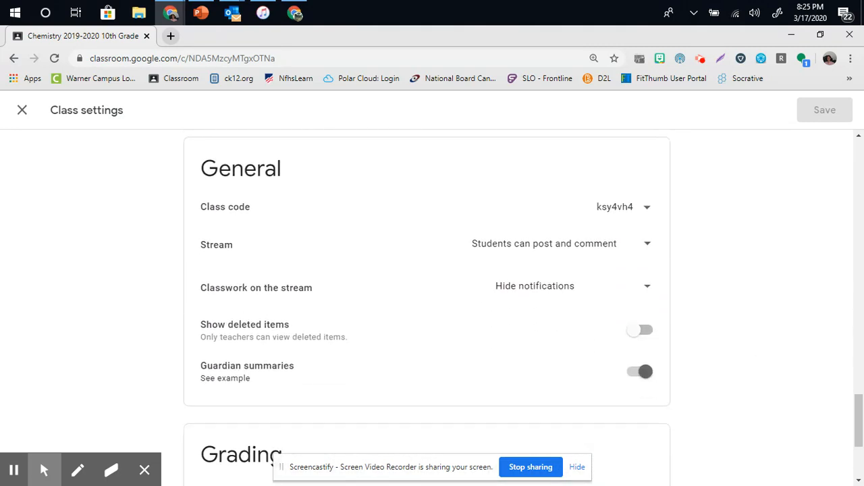
pyautogui.moveTo(604, 234)
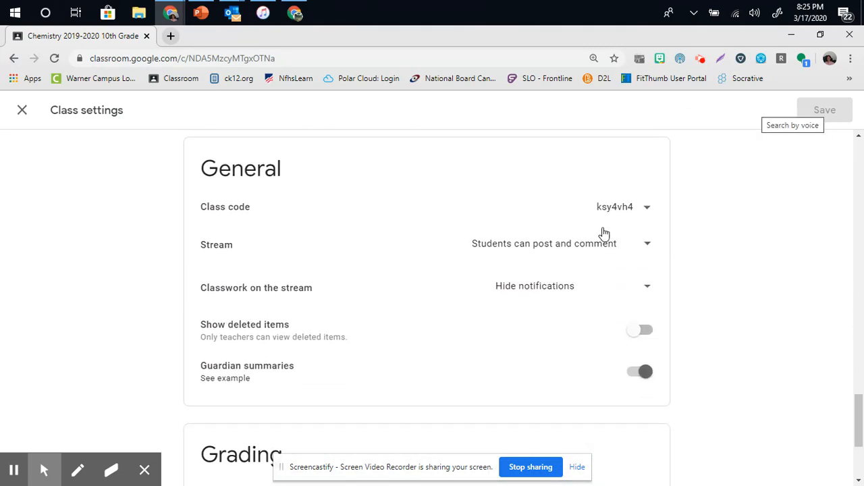
# - Review class code options, keep student posting and commenting, and hide classwork notifications
pyautogui.click(646, 206)
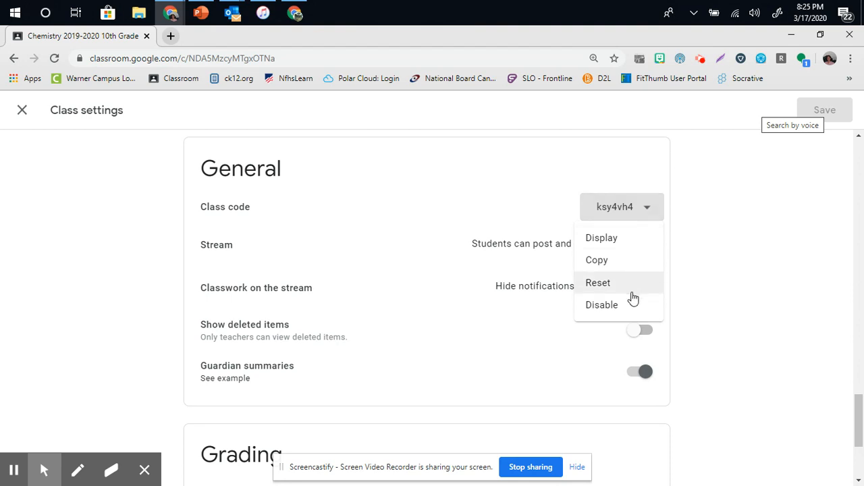
pyautogui.click(682, 304)
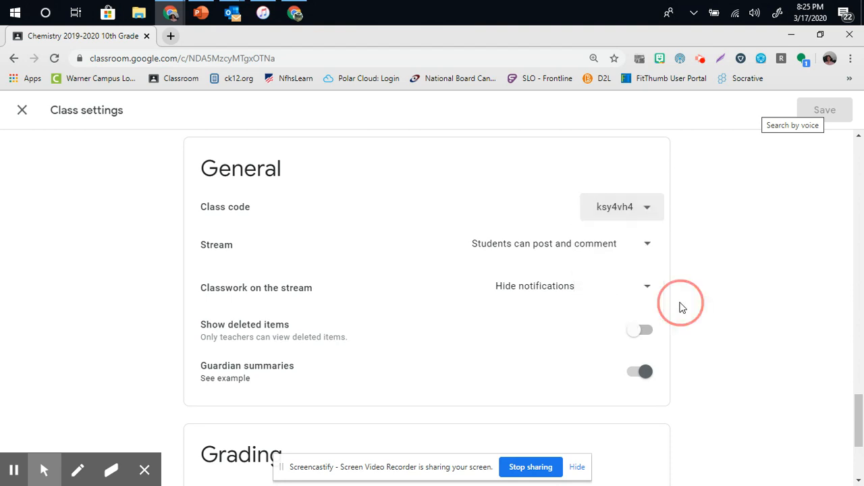
pyautogui.moveTo(661, 271)
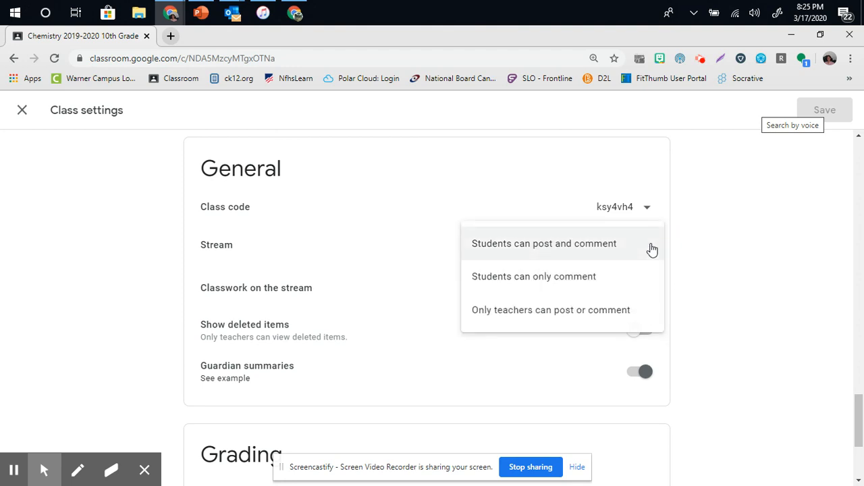
pyautogui.moveTo(649, 311)
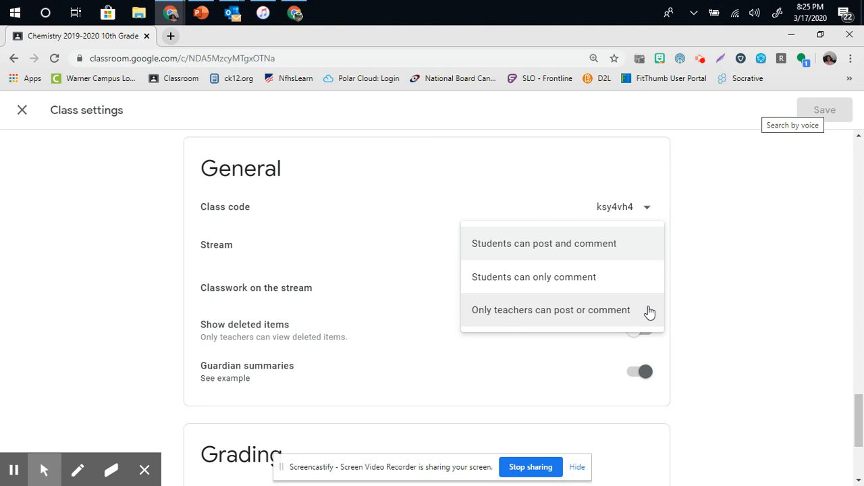
pyautogui.moveTo(635, 251)
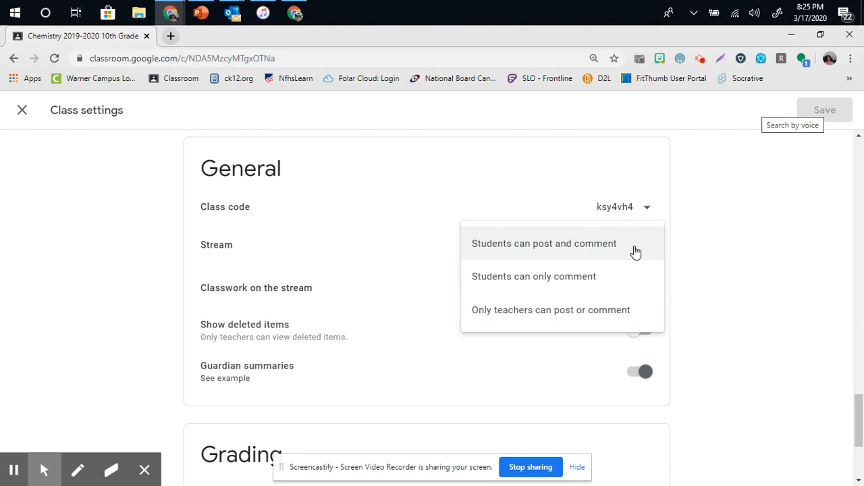
pyautogui.click(543, 243)
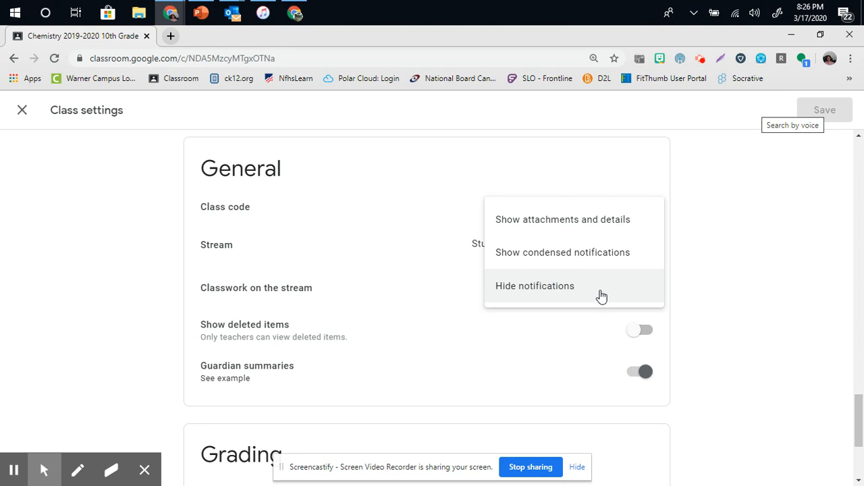
pyautogui.click(534, 285)
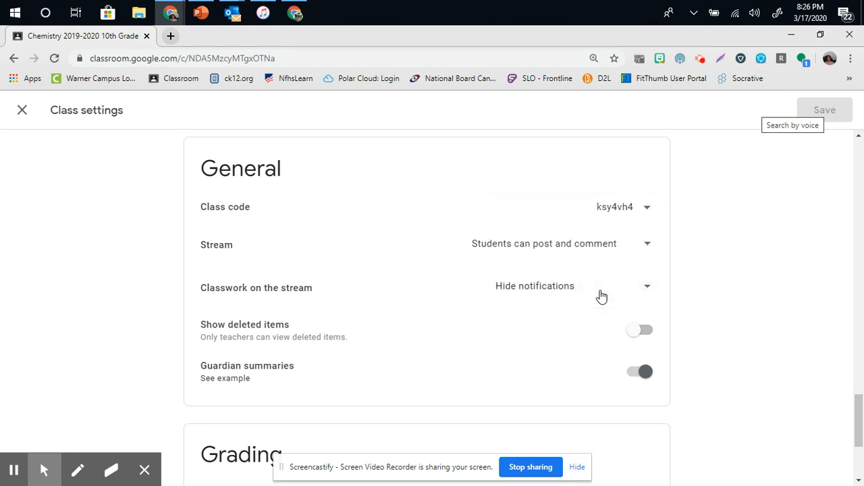
pyautogui.moveTo(720, 296)
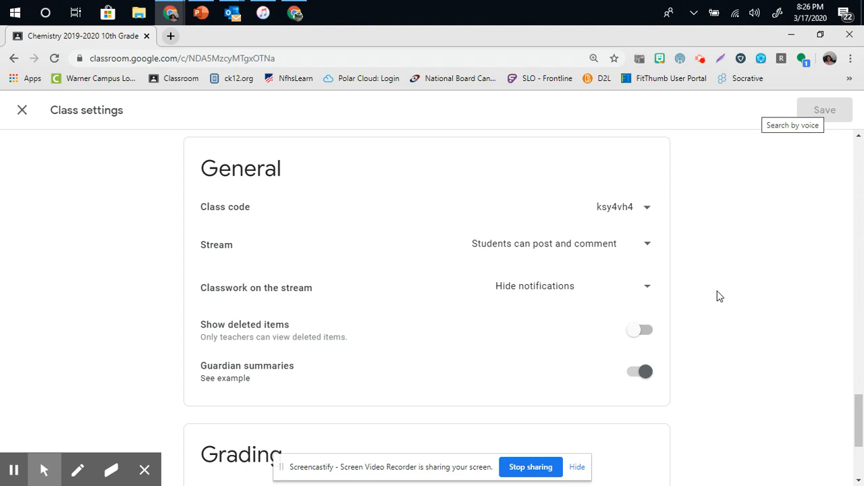
# - Leave grade calculation at No overall grade and save the class settings
pyautogui.scroll(-3)
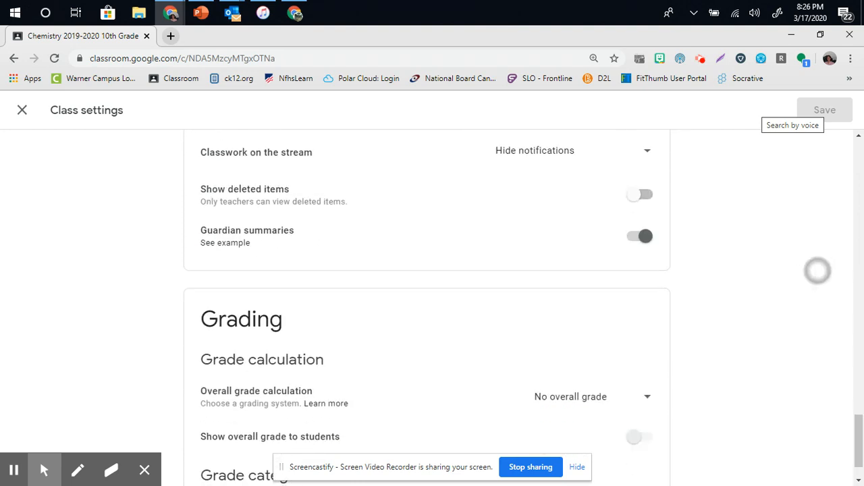
pyautogui.scroll(-3)
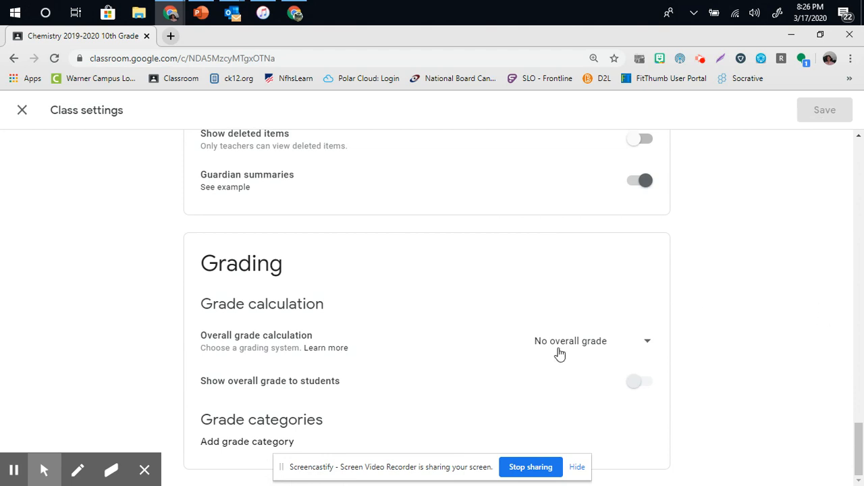
pyautogui.moveTo(652, 349)
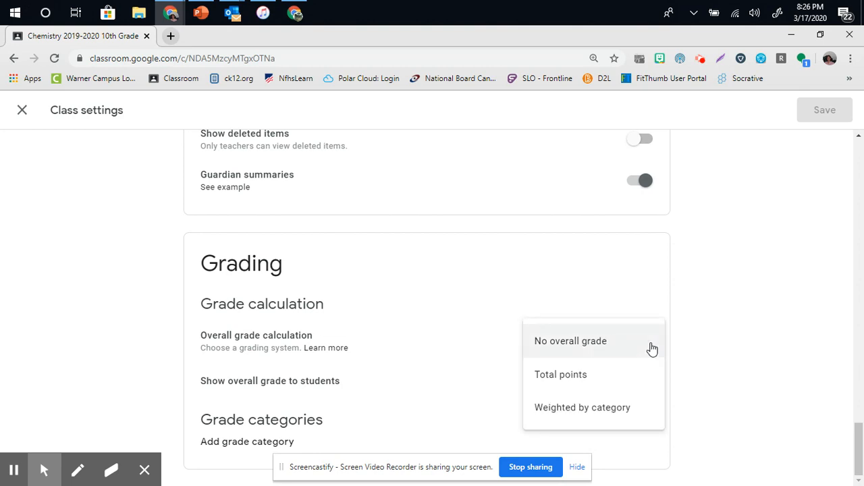
pyautogui.moveTo(633, 407)
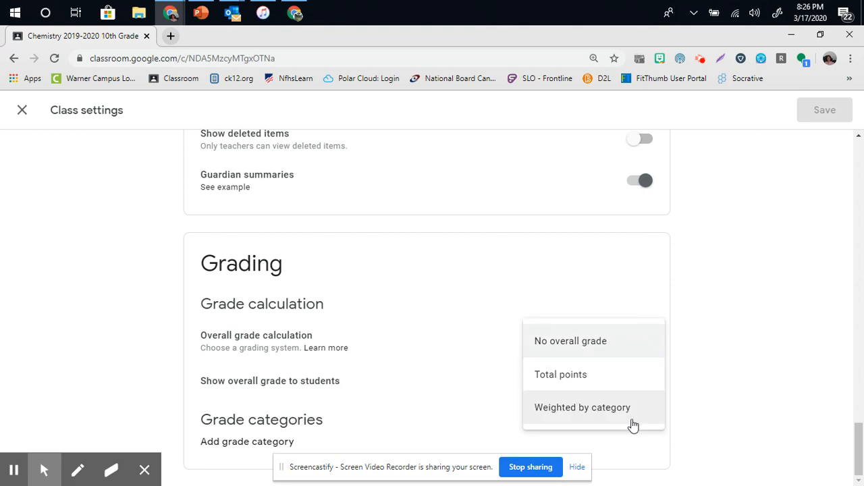
pyautogui.moveTo(628, 419)
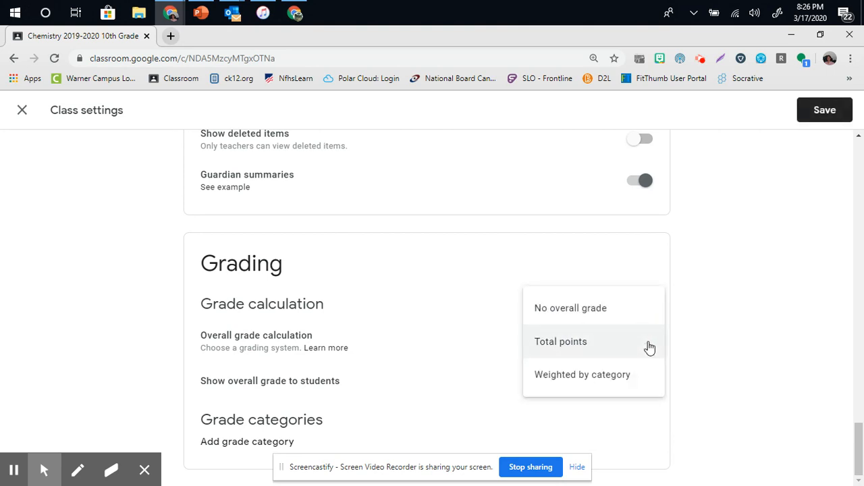
pyautogui.click(582, 374)
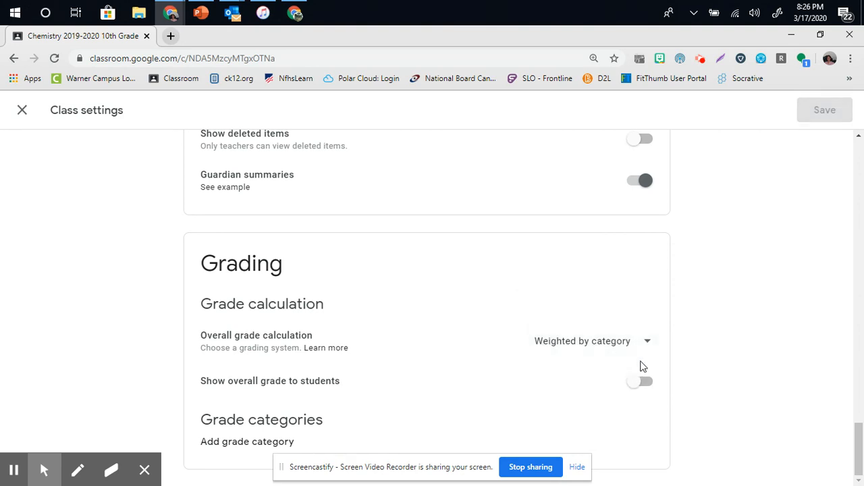
pyautogui.click(590, 341)
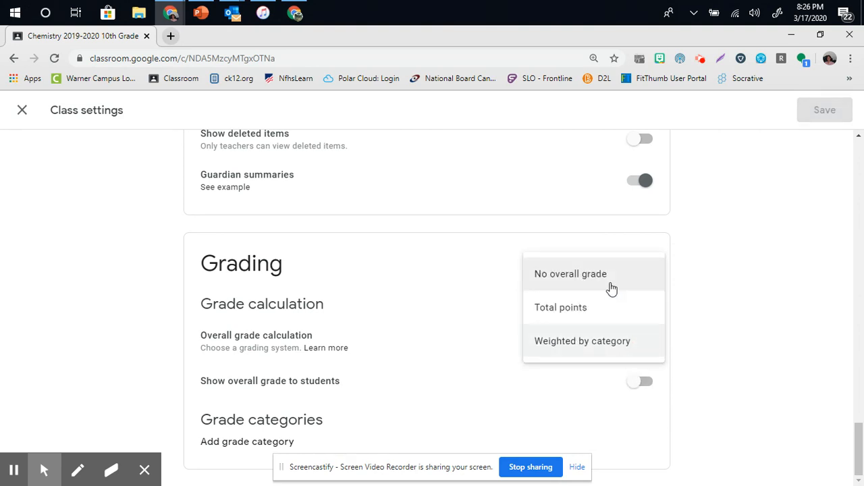
pyautogui.click(571, 273)
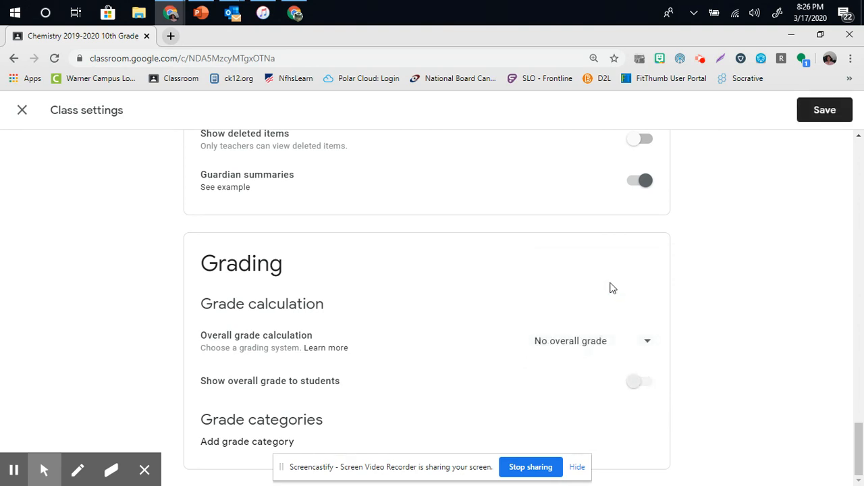
pyautogui.moveTo(202, 379)
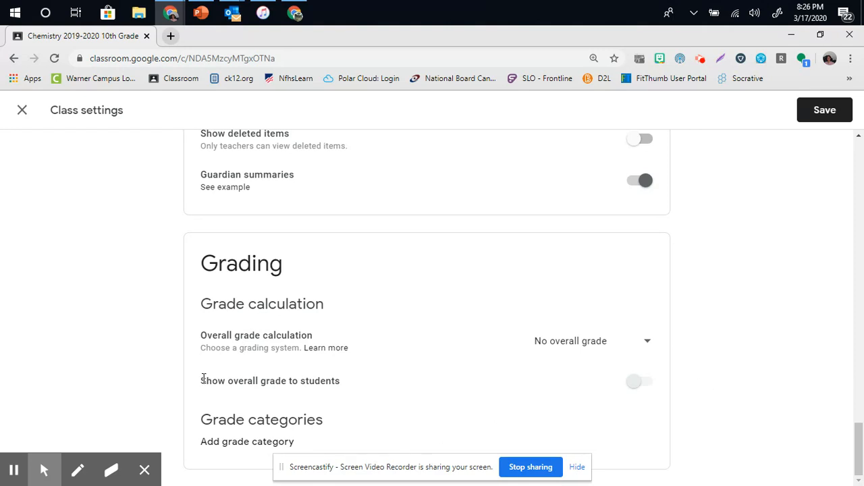
pyautogui.moveTo(344, 389)
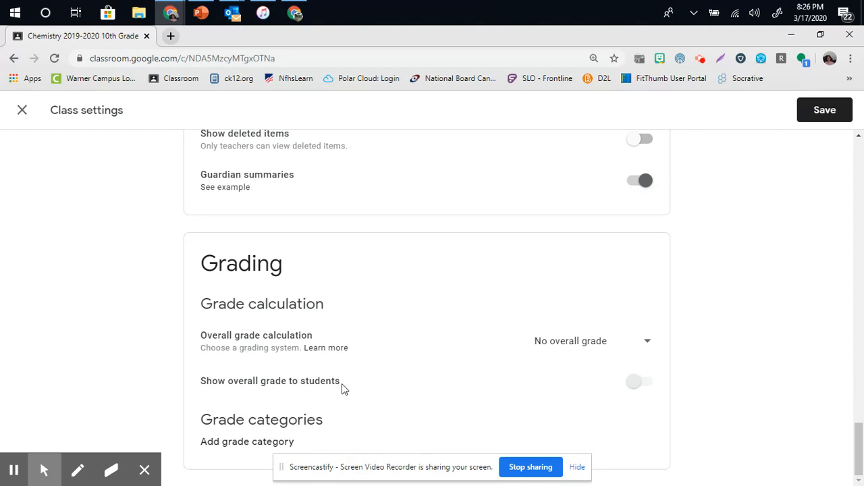
pyautogui.moveTo(343, 376)
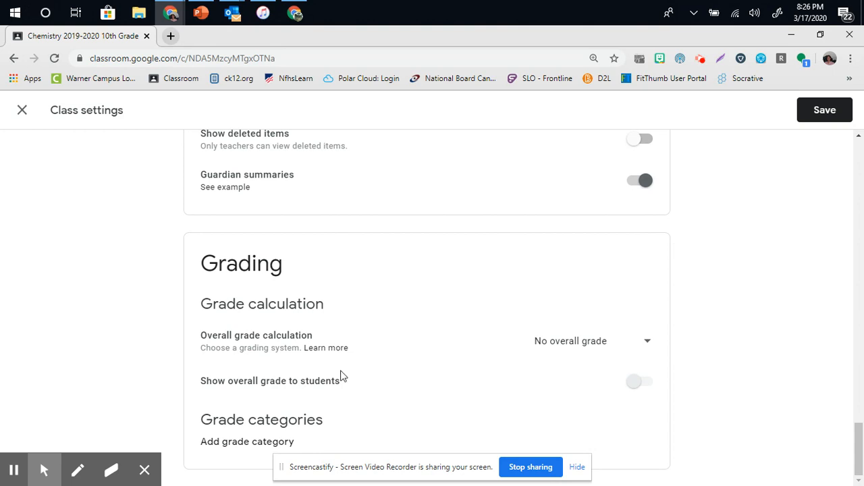
pyautogui.moveTo(673, 220)
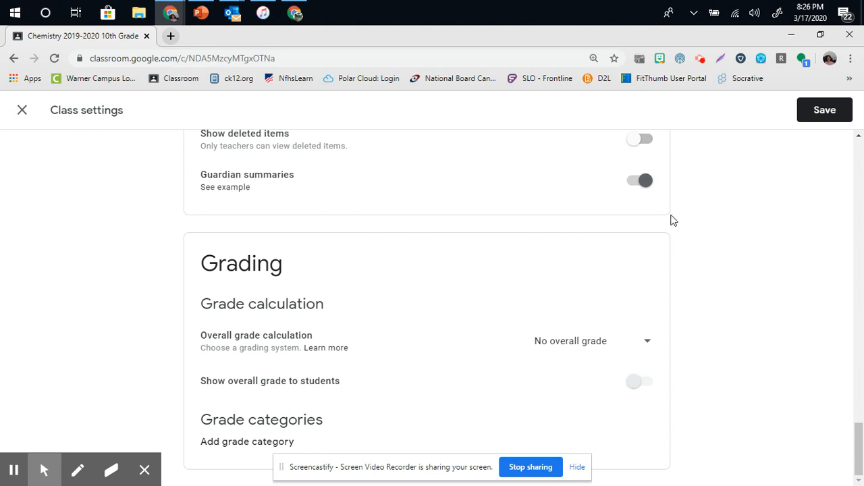
pyautogui.moveTo(769, 205)
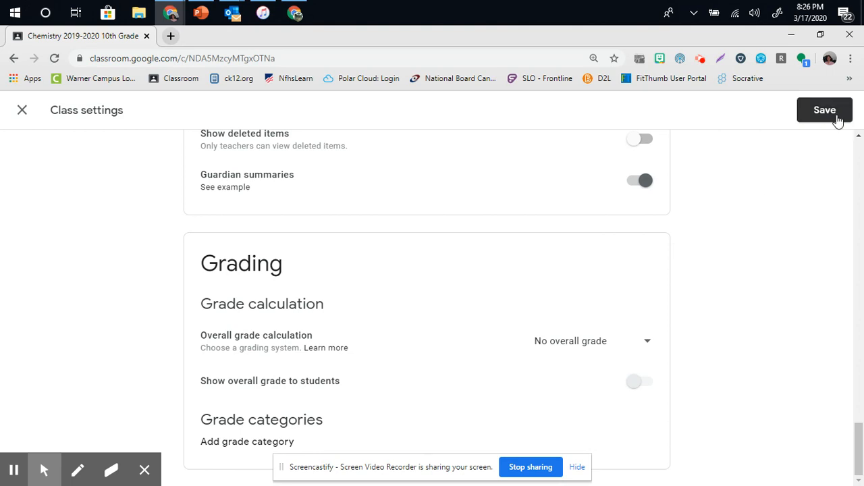
pyautogui.click(825, 109)
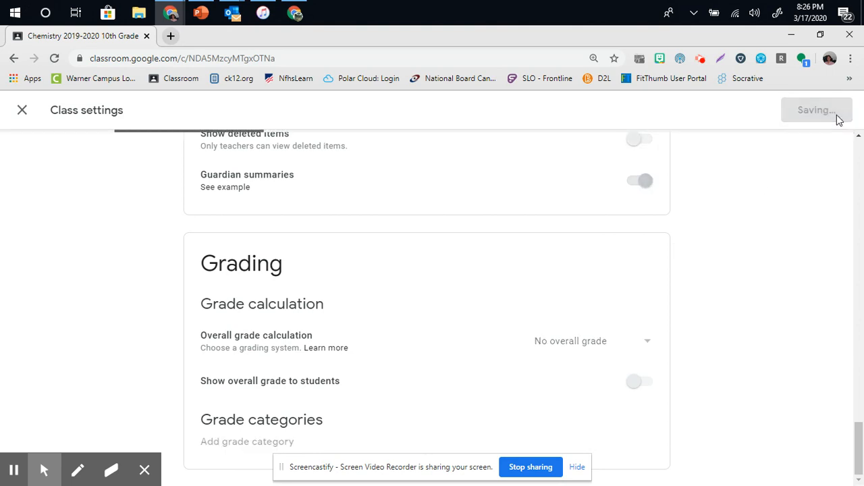
# - Set classwork on the stream to 'Show attachments and details', save, and return to the stream
pyautogui.click(21, 110)
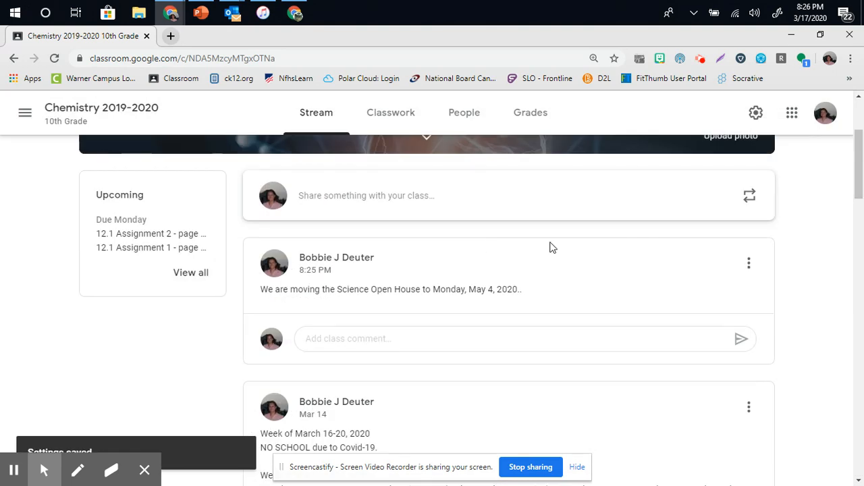
pyautogui.moveTo(560, 302)
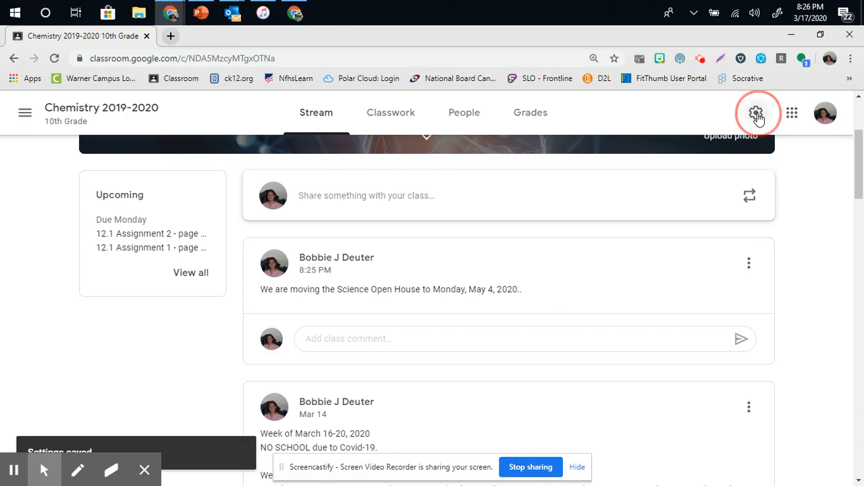
pyautogui.click(758, 112)
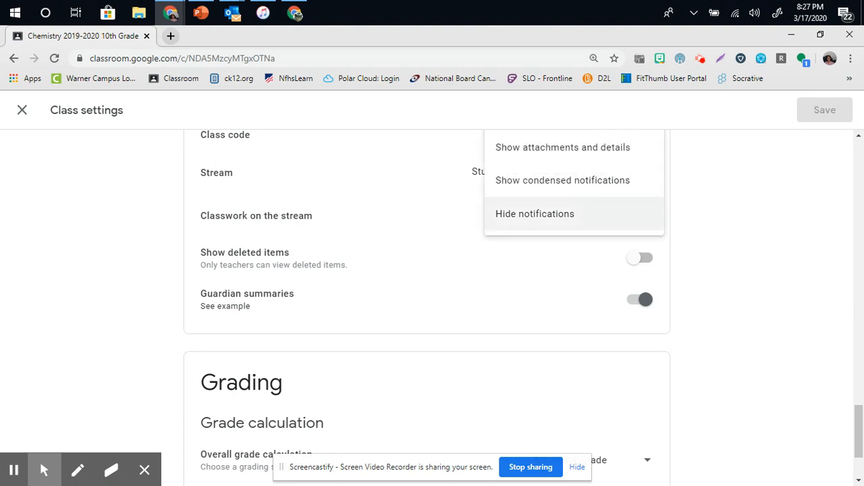
pyautogui.click(562, 213)
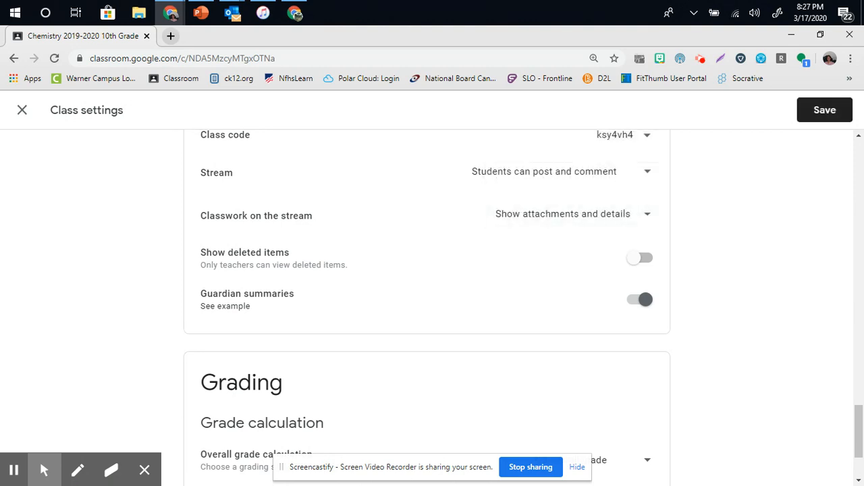
pyautogui.click(824, 109)
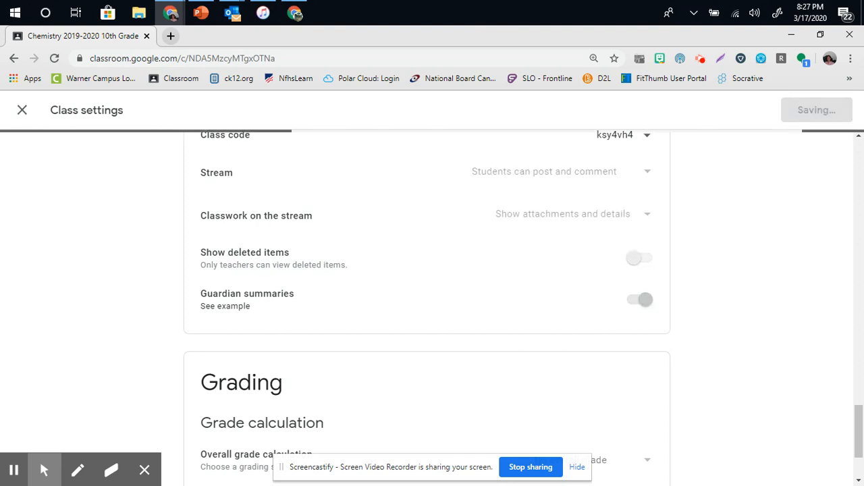
pyautogui.click(22, 109)
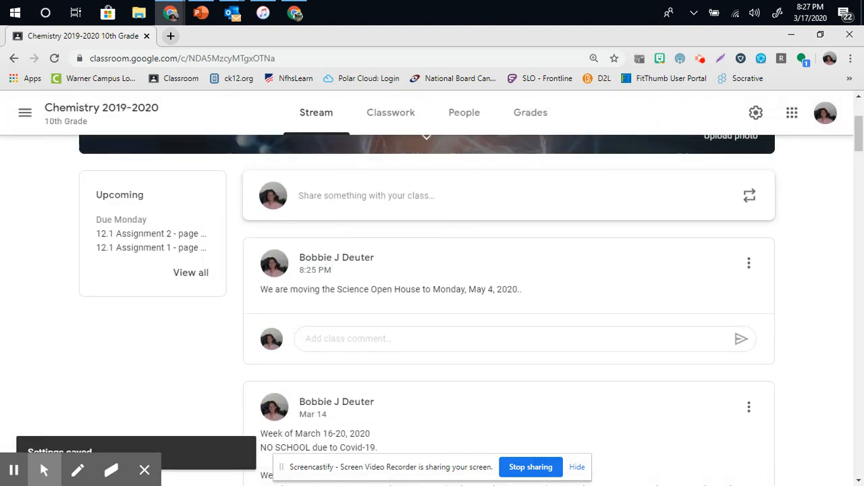
# - Scroll through the stream's assignment posts, then browse the Chemistry Classwork topics
pyautogui.scroll(-3)
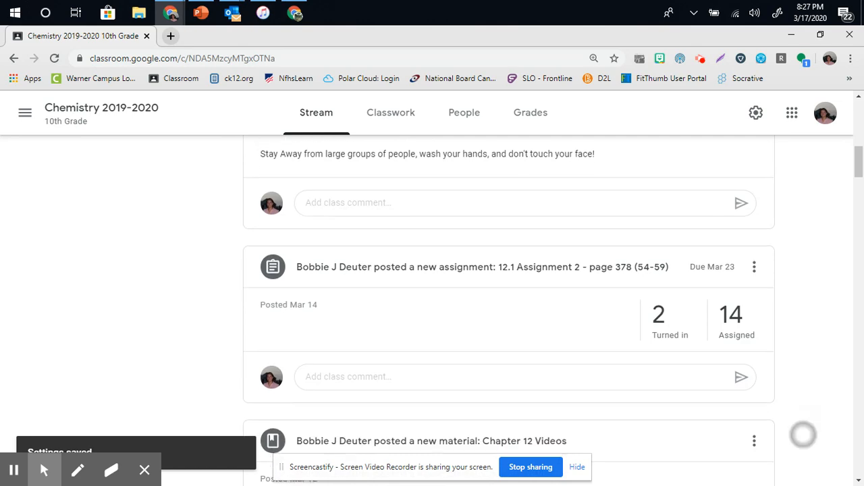
pyautogui.scroll(-3)
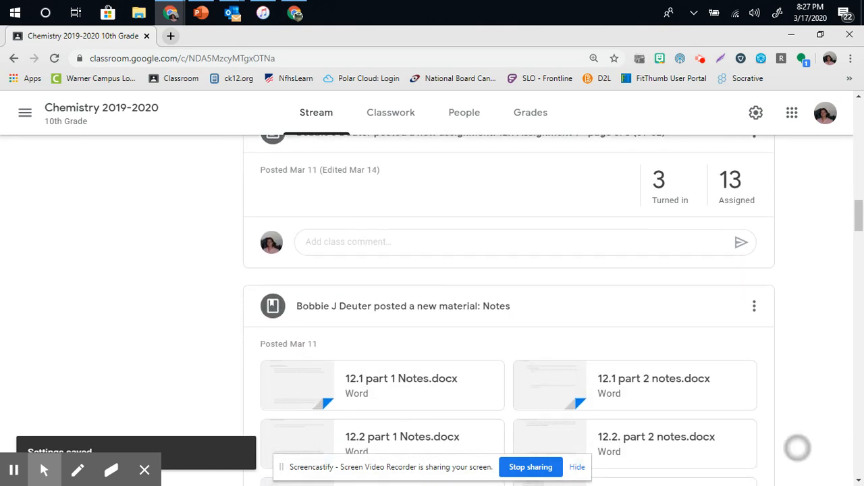
pyautogui.scroll(-3)
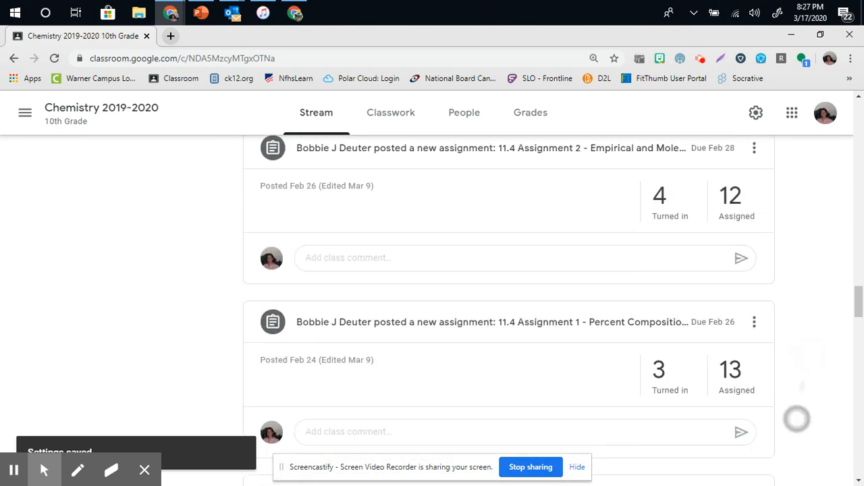
pyautogui.click(390, 112)
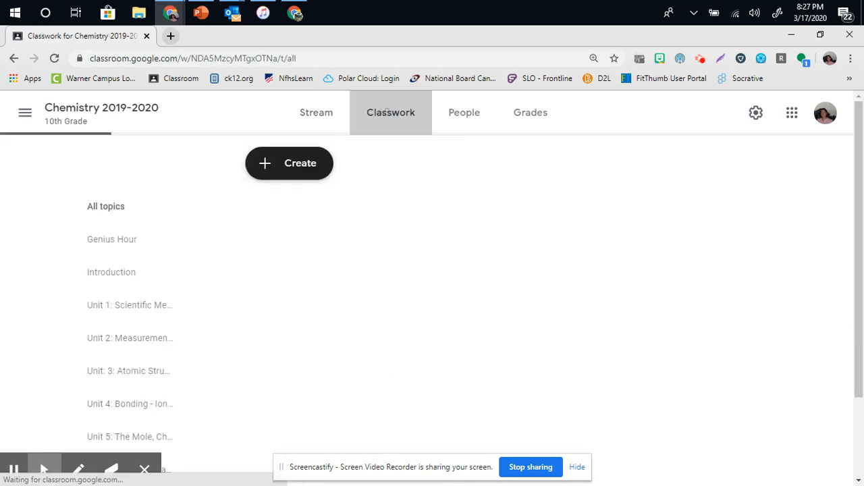
pyautogui.click(390, 112)
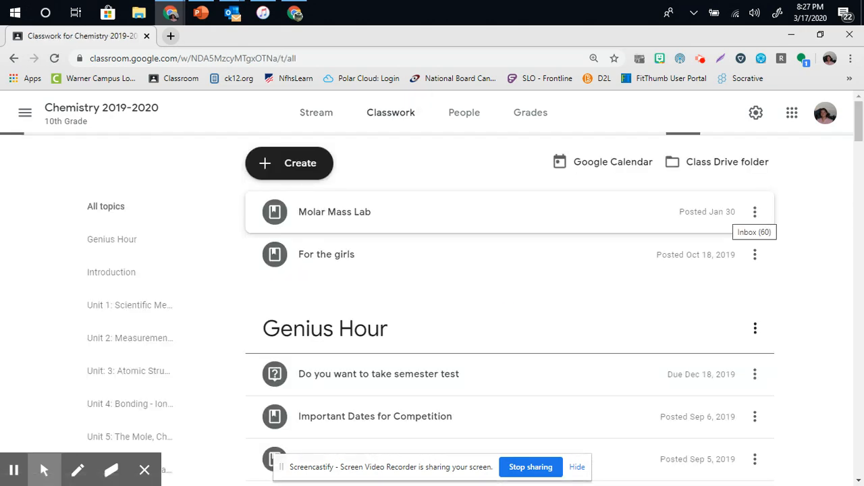
pyautogui.scroll(-3)
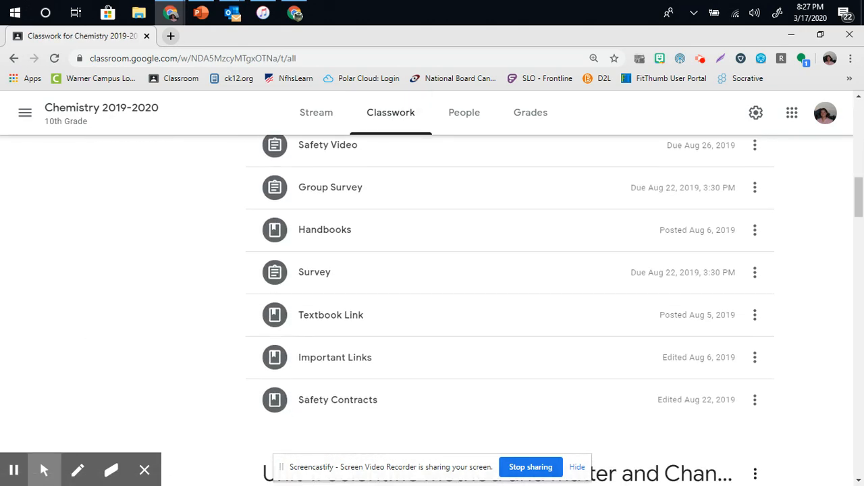
pyautogui.scroll(-3)
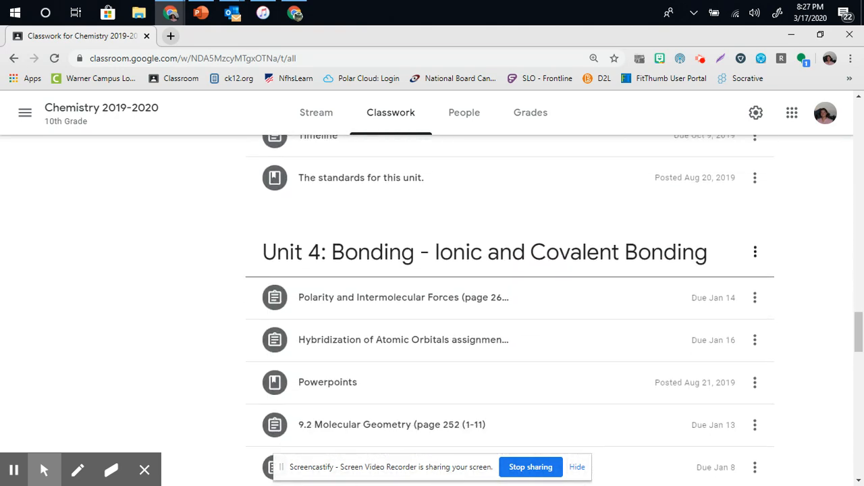
pyautogui.scroll(-3)
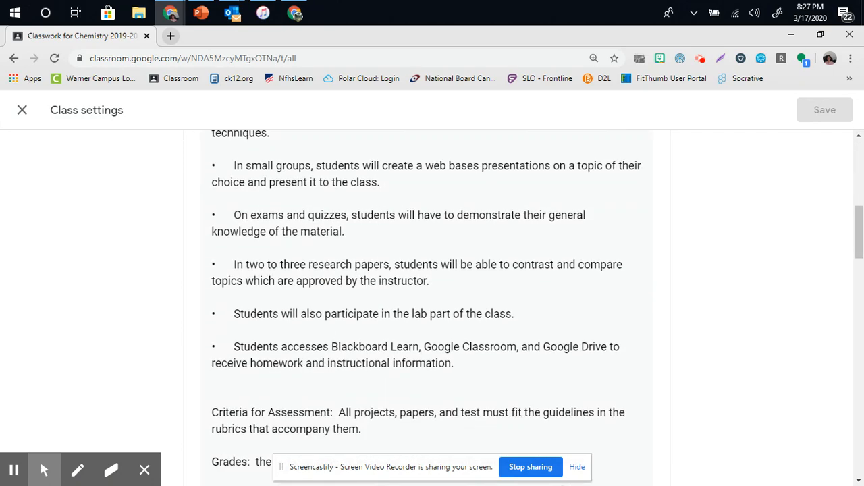
# - Set classwork on the stream back to 'Hide notifications' and save the settings
pyautogui.scroll(-3)
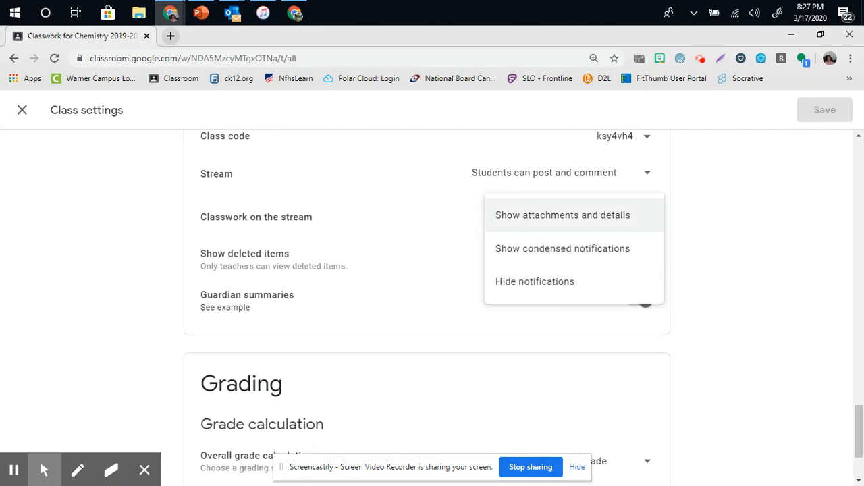
pyautogui.click(534, 281)
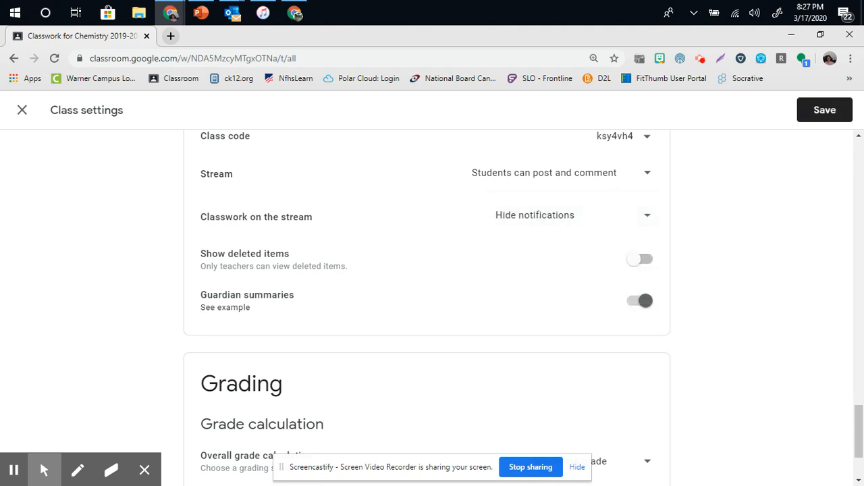
pyautogui.click(824, 110)
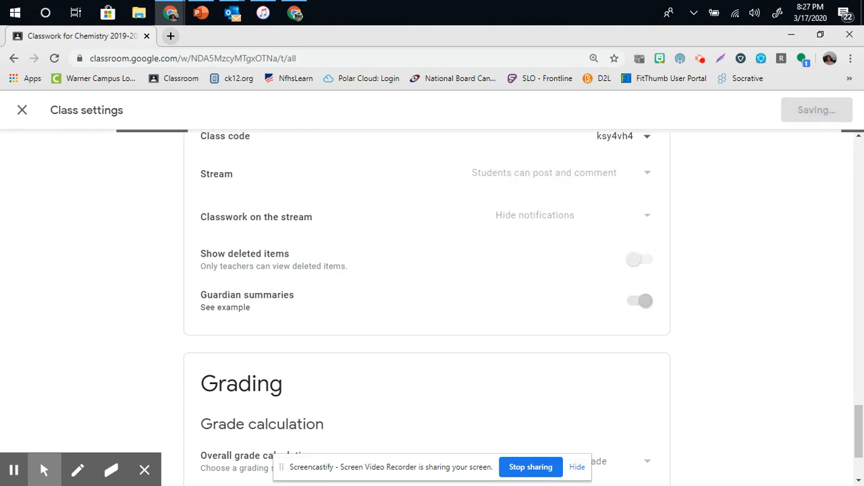
pyautogui.click(22, 109)
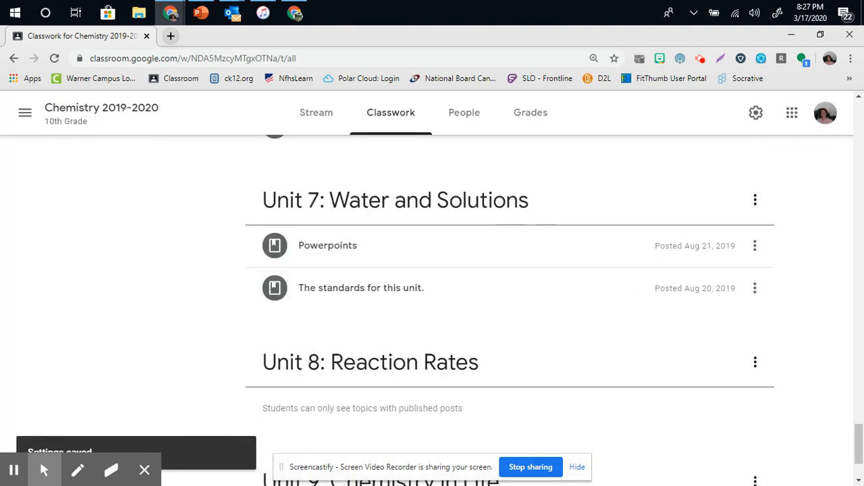
# - Return to the Chemistry class stream and scroll through it to check the Science Open House announcement appears without classwork notifications
pyautogui.click(316, 112)
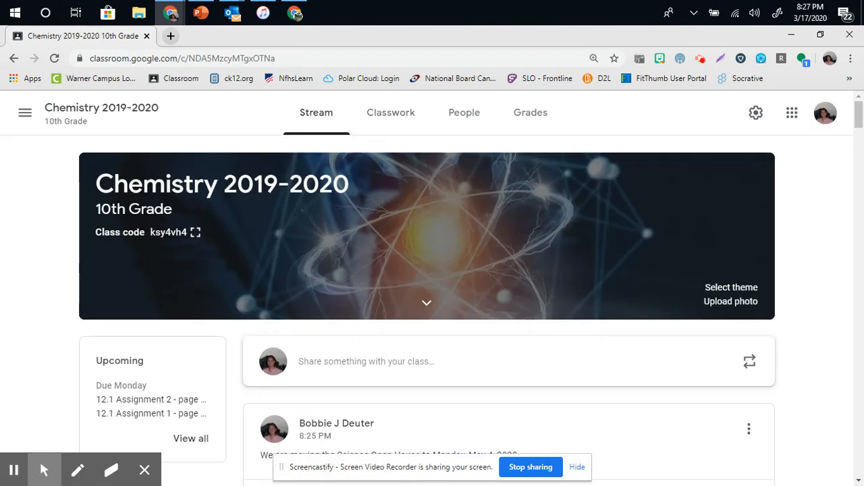
pyautogui.scroll(-3)
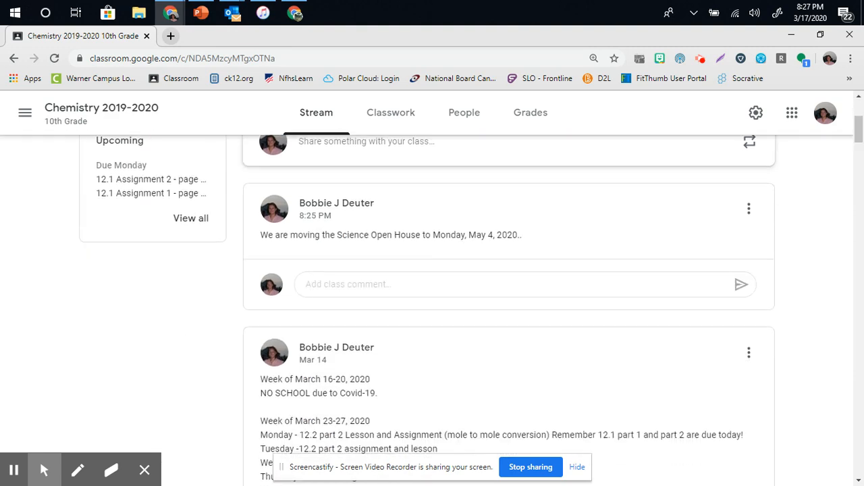
pyautogui.scroll(-3)
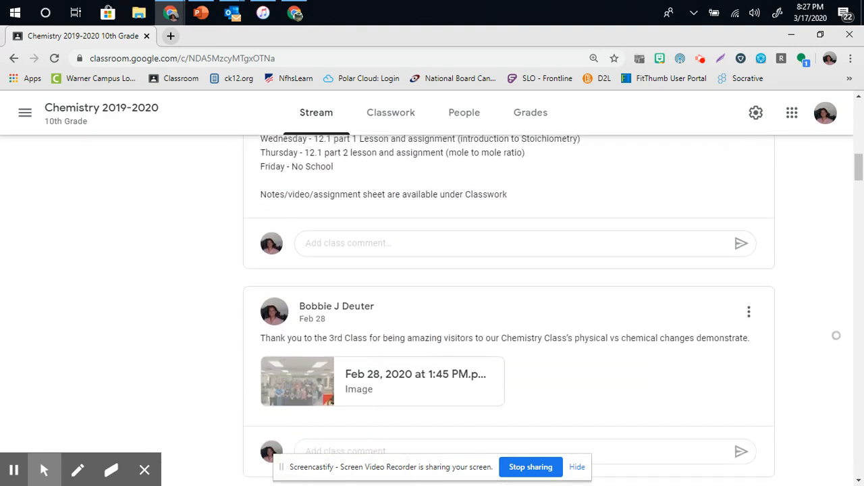
pyautogui.scroll(-3)
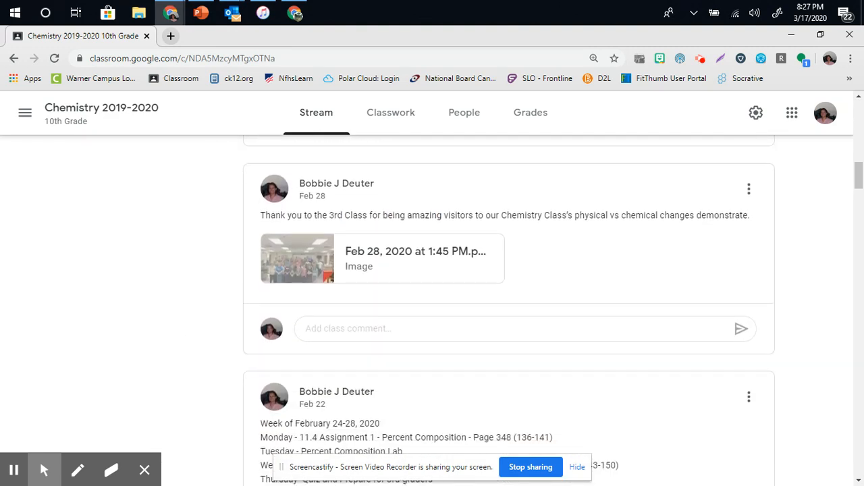
pyautogui.scroll(3)
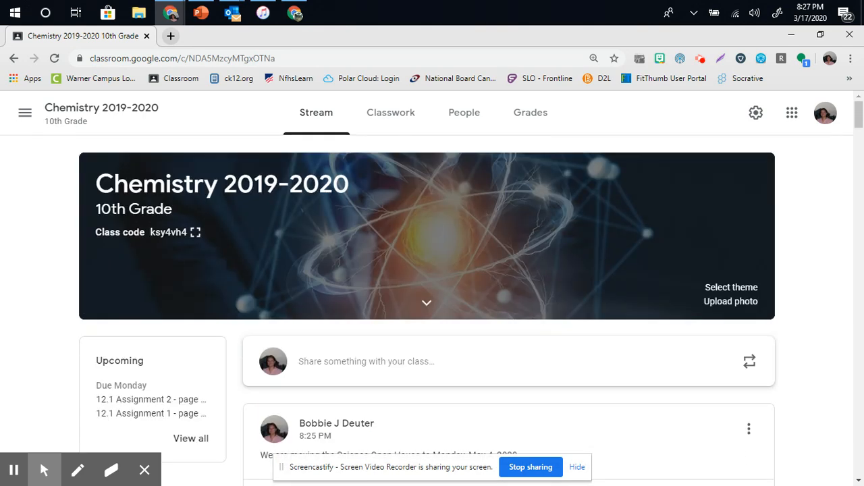
pyautogui.scroll(-3)
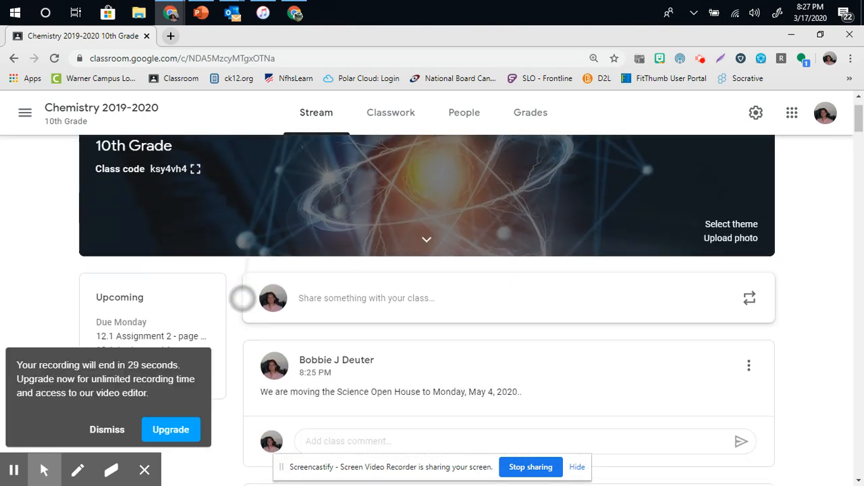
pyautogui.scroll(-3)
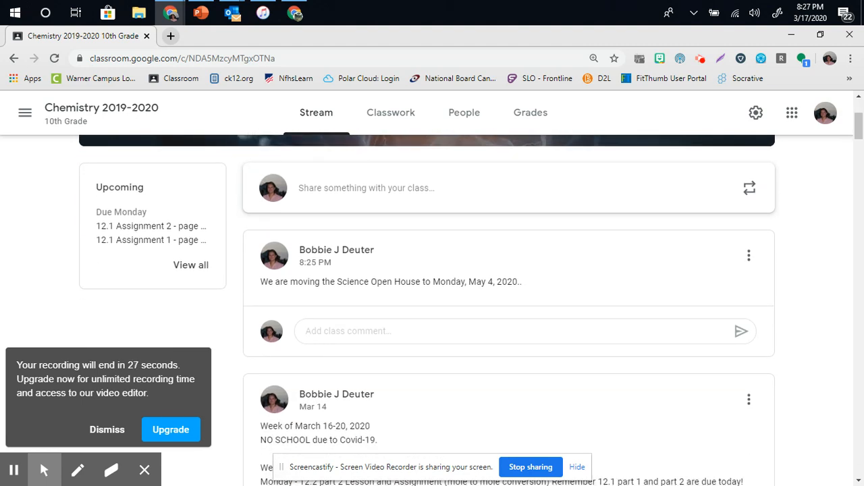